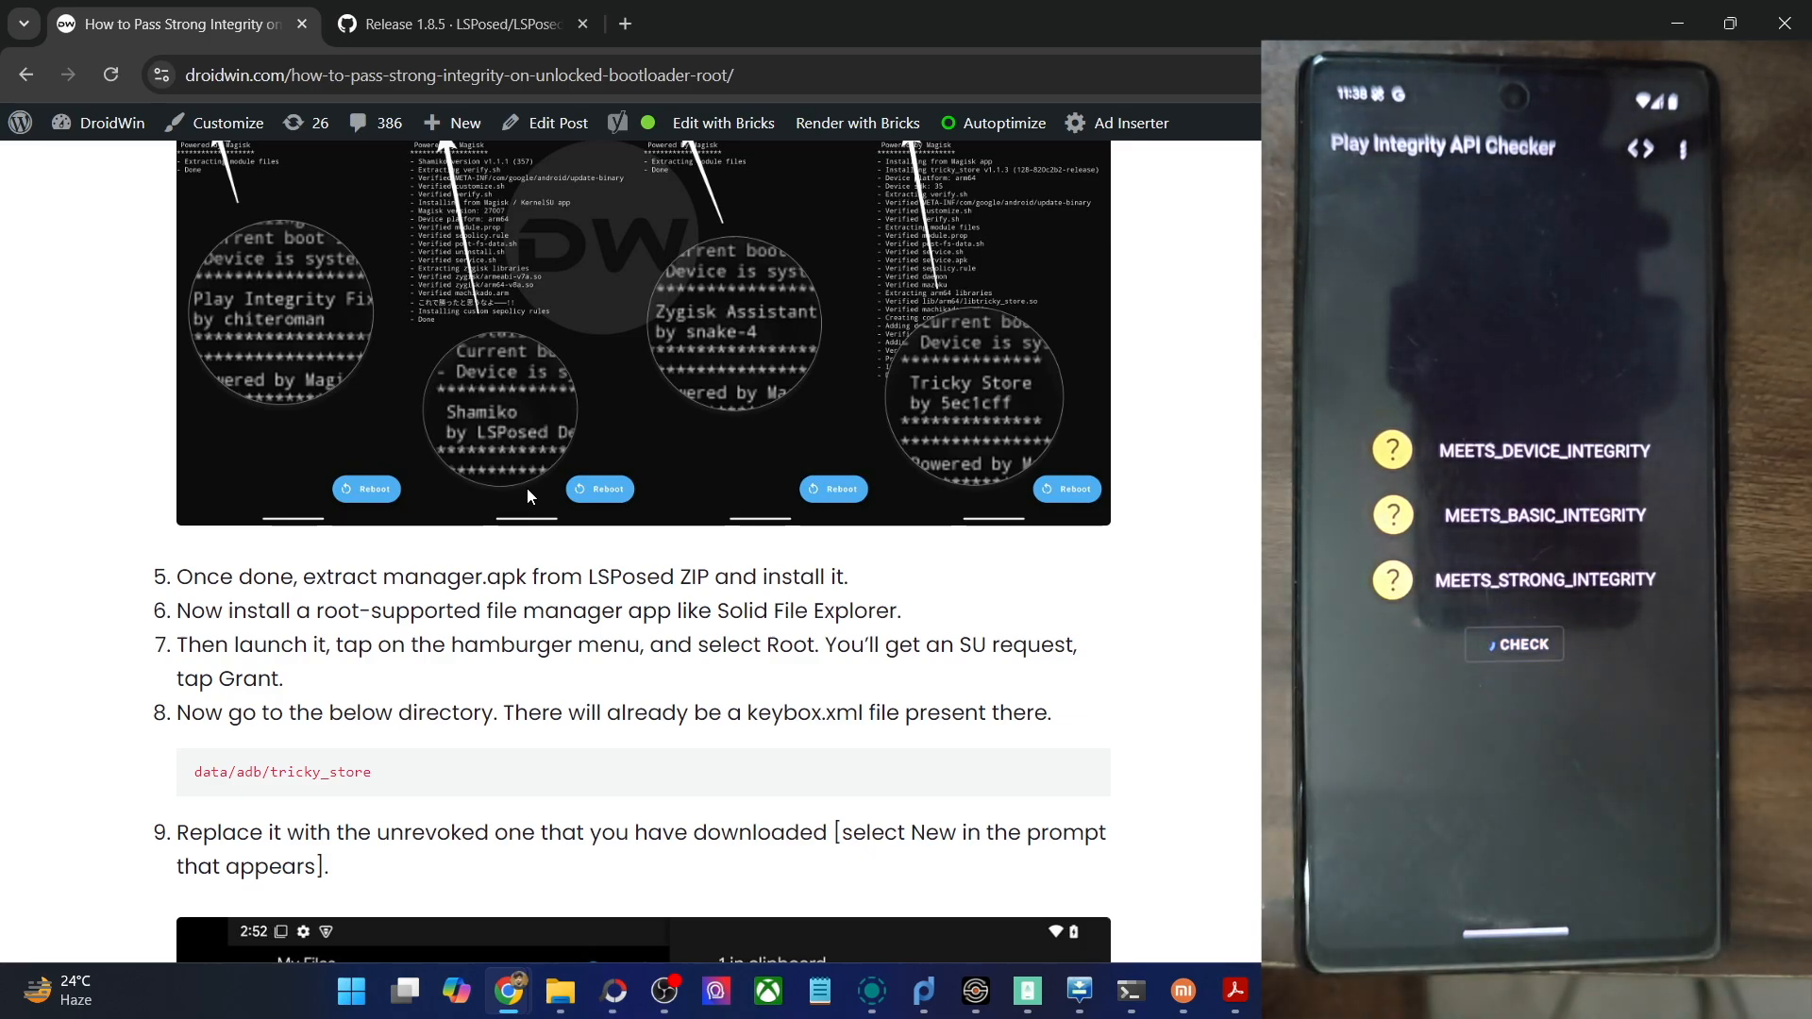
# Step: Run CHECK on the phone and confirm device, basic and strong integrity all pass against the guide
pyautogui.click(1514, 643)
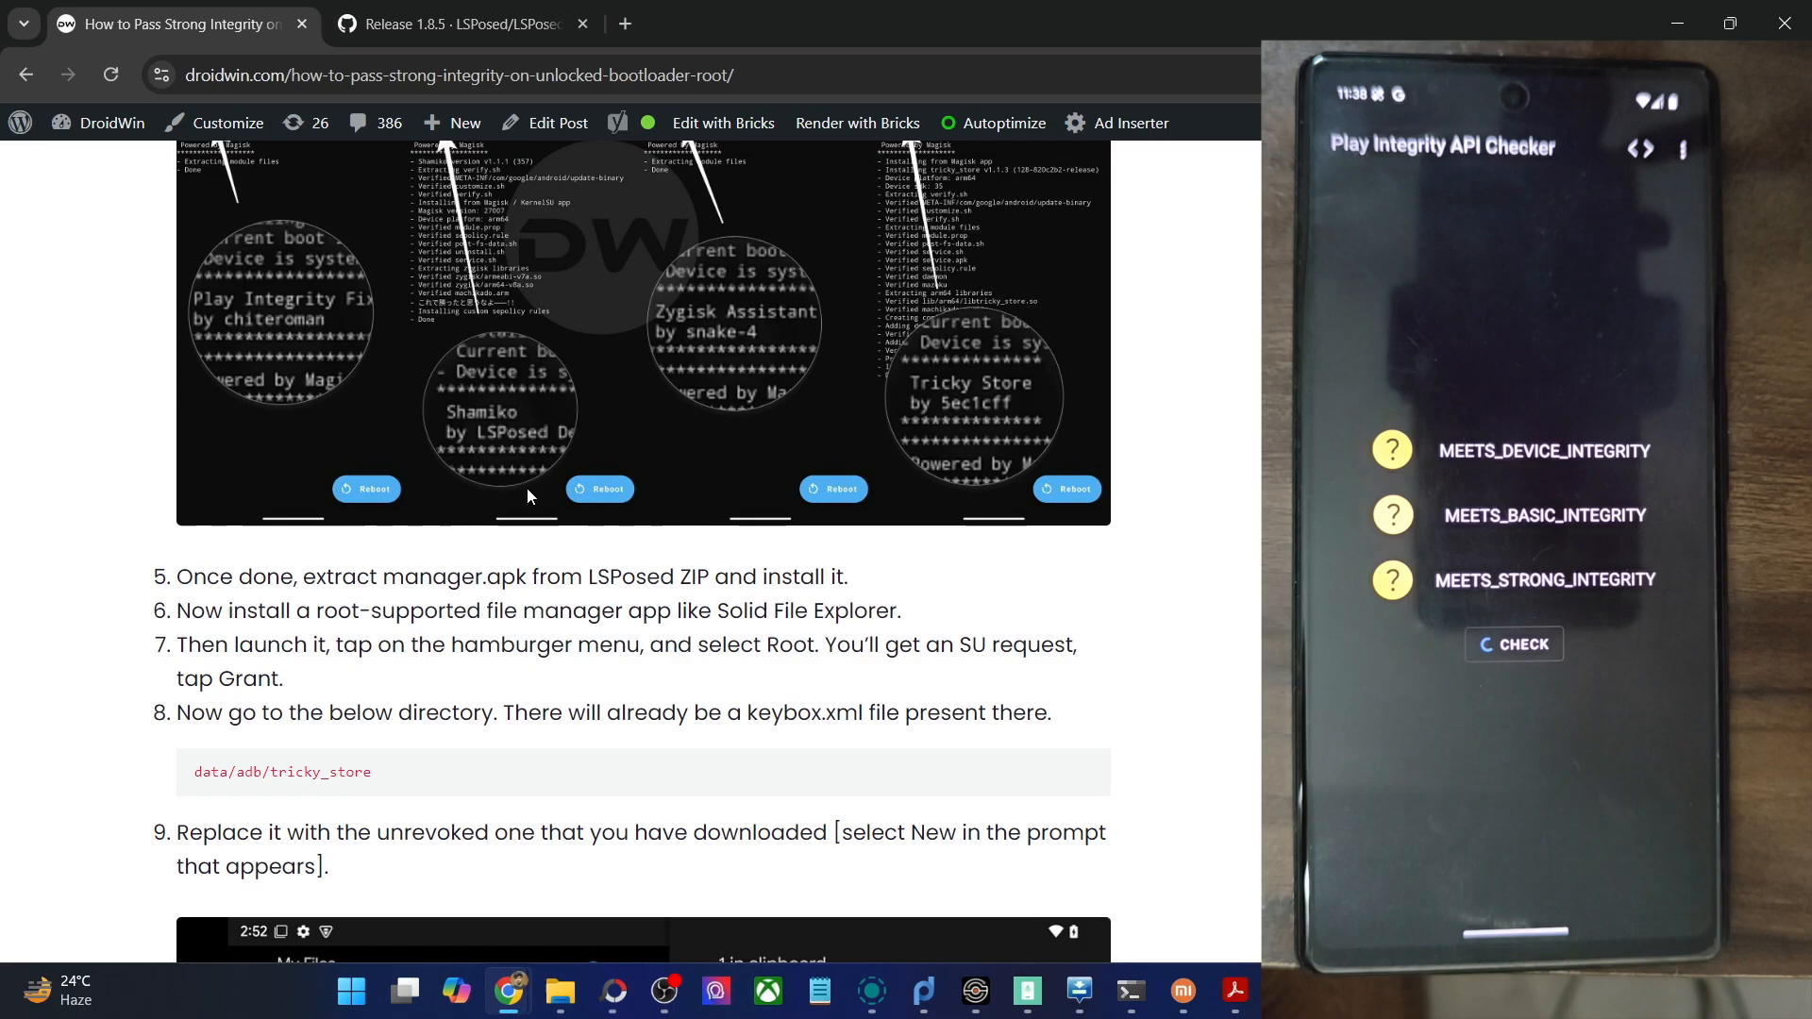
pyautogui.click(1514, 644)
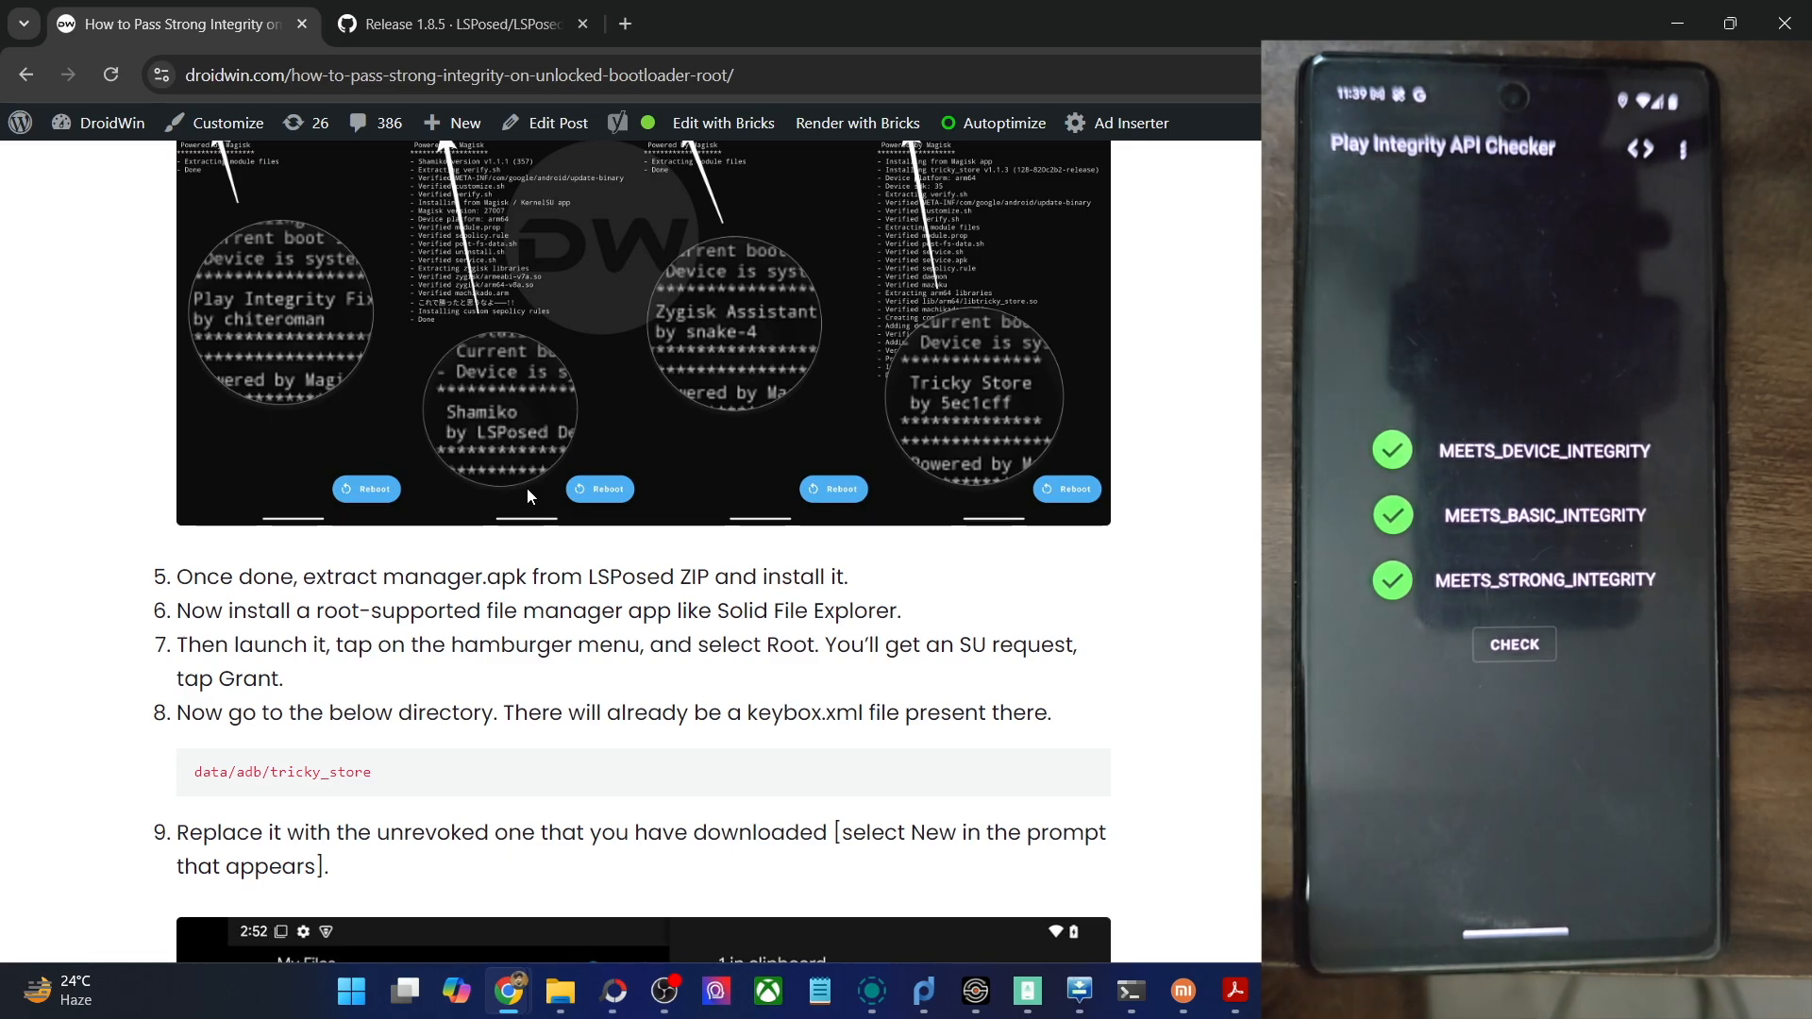
pyautogui.scroll(-3)
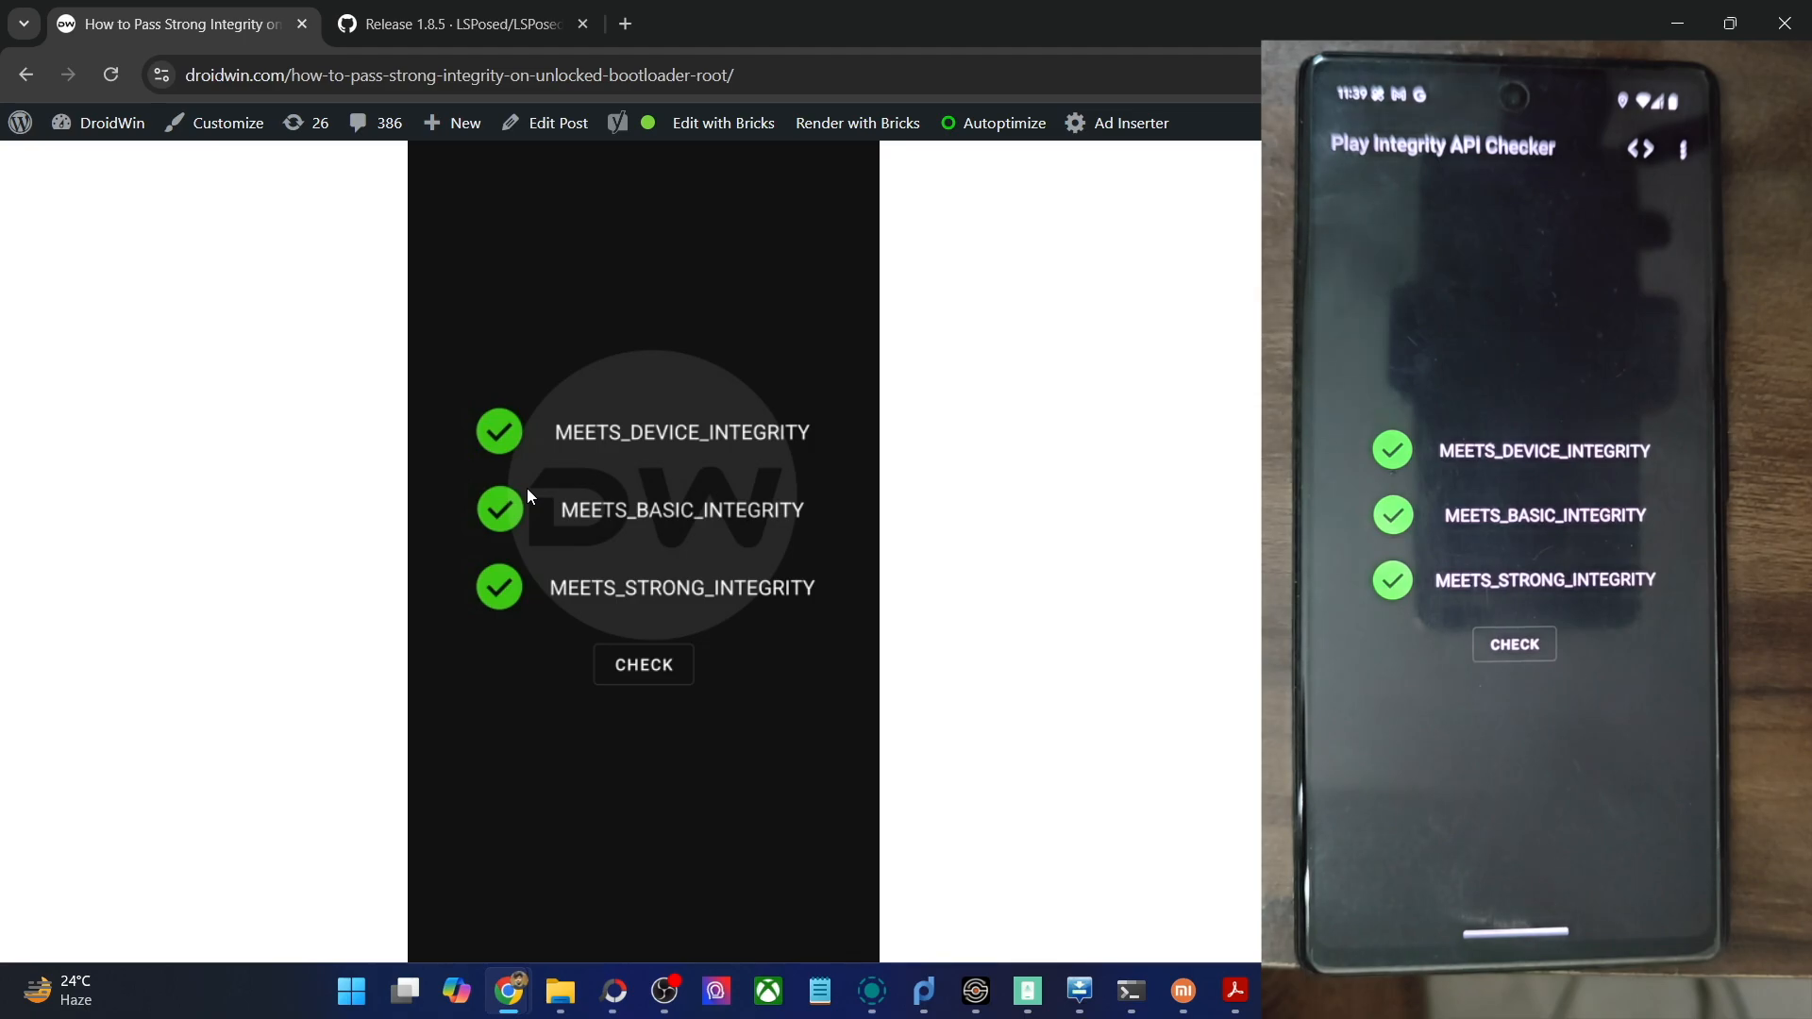
pyautogui.scroll(-3)
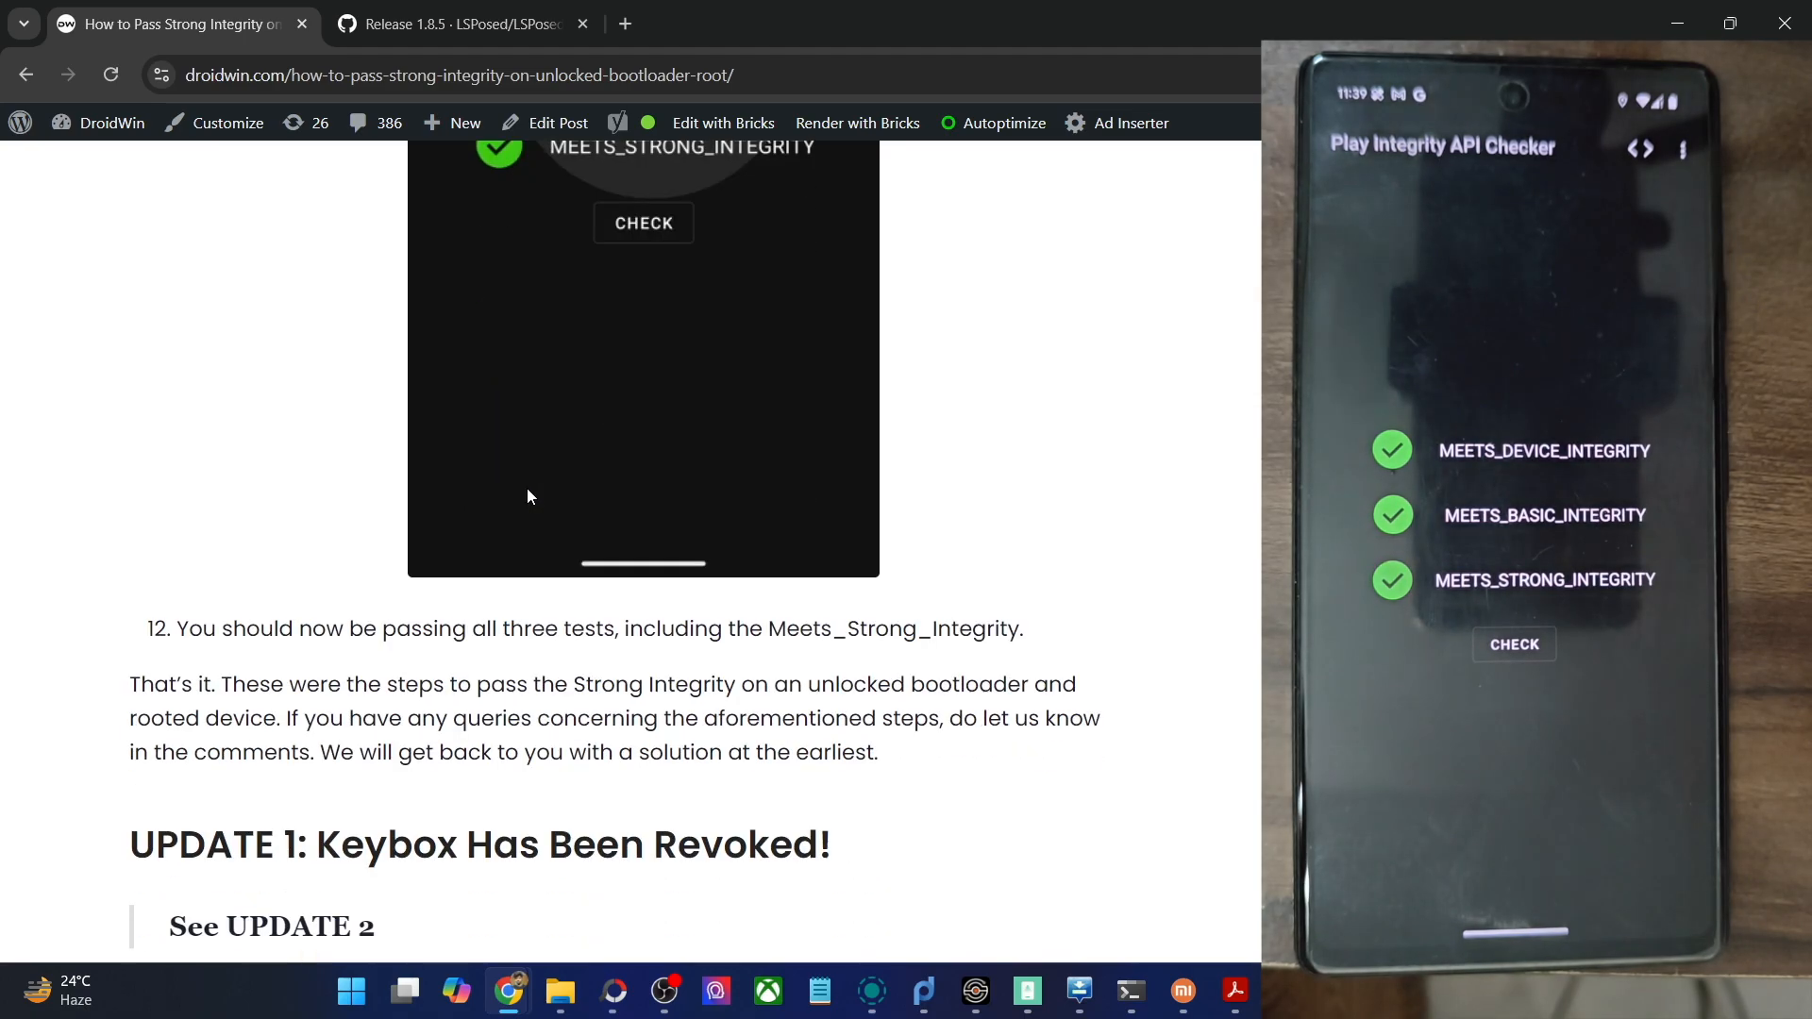
pyautogui.scroll(-3)
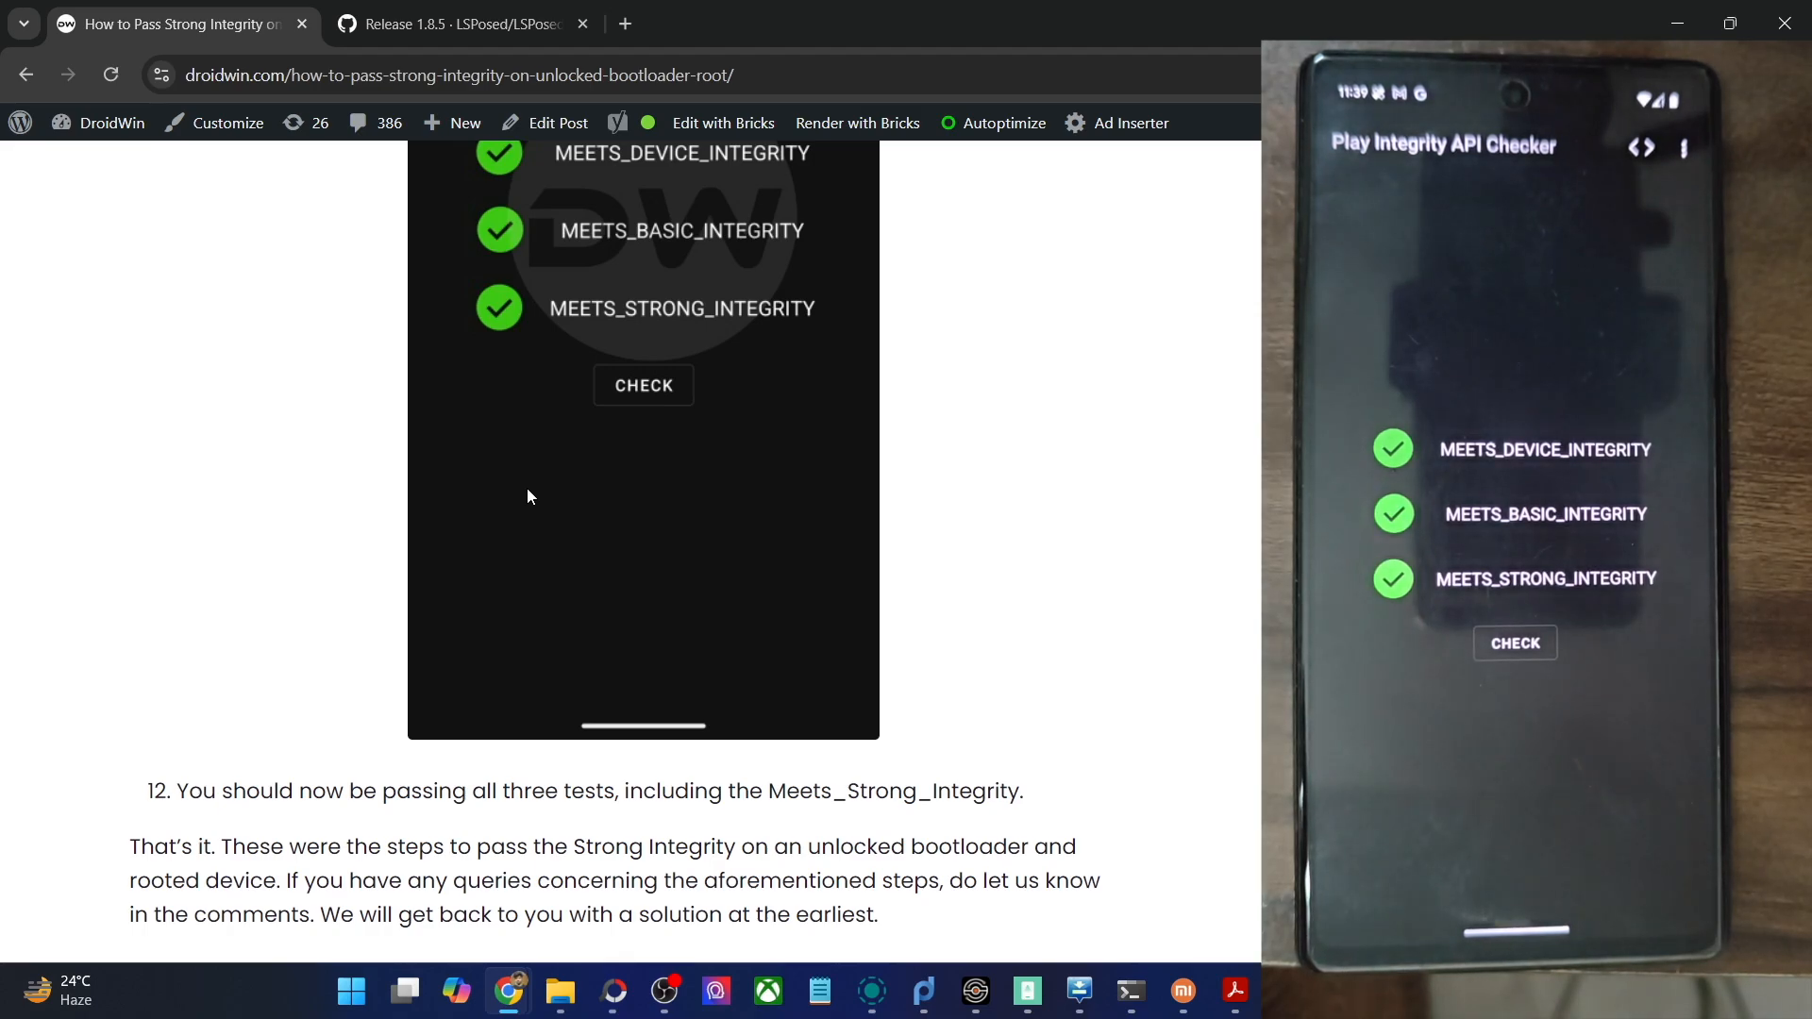
pyautogui.scroll(3)
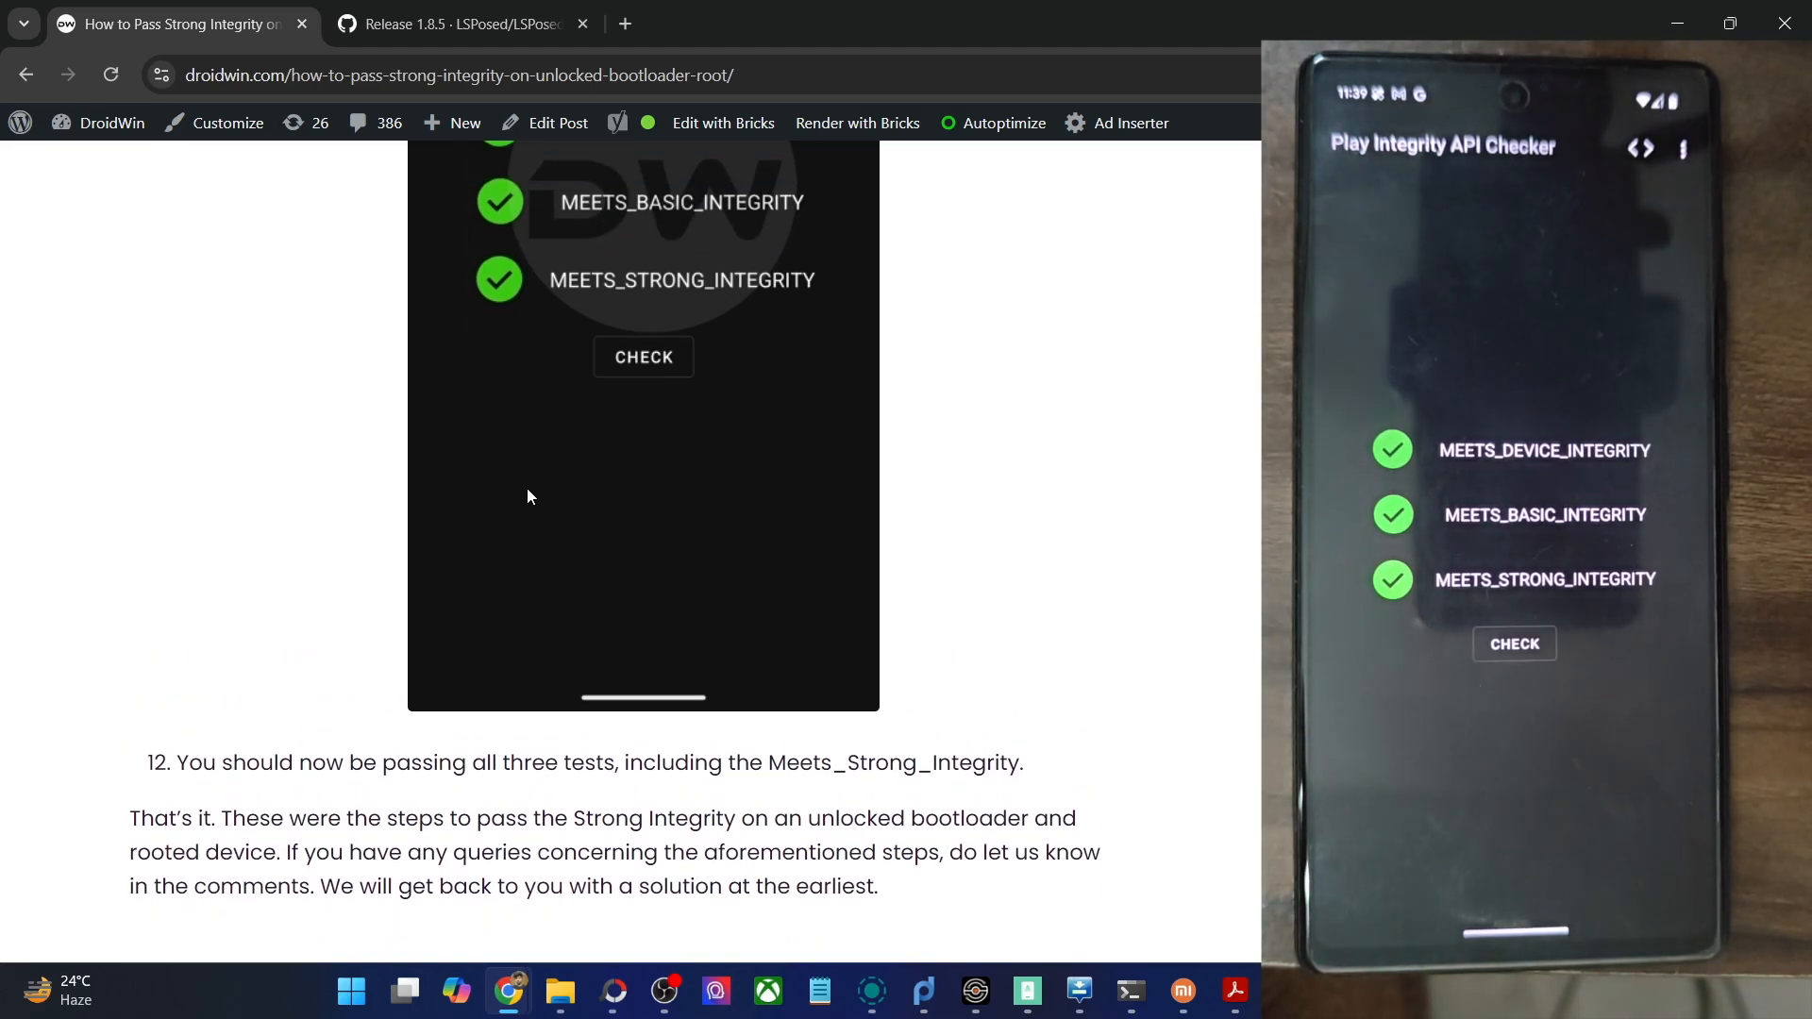
pyautogui.scroll(-3)
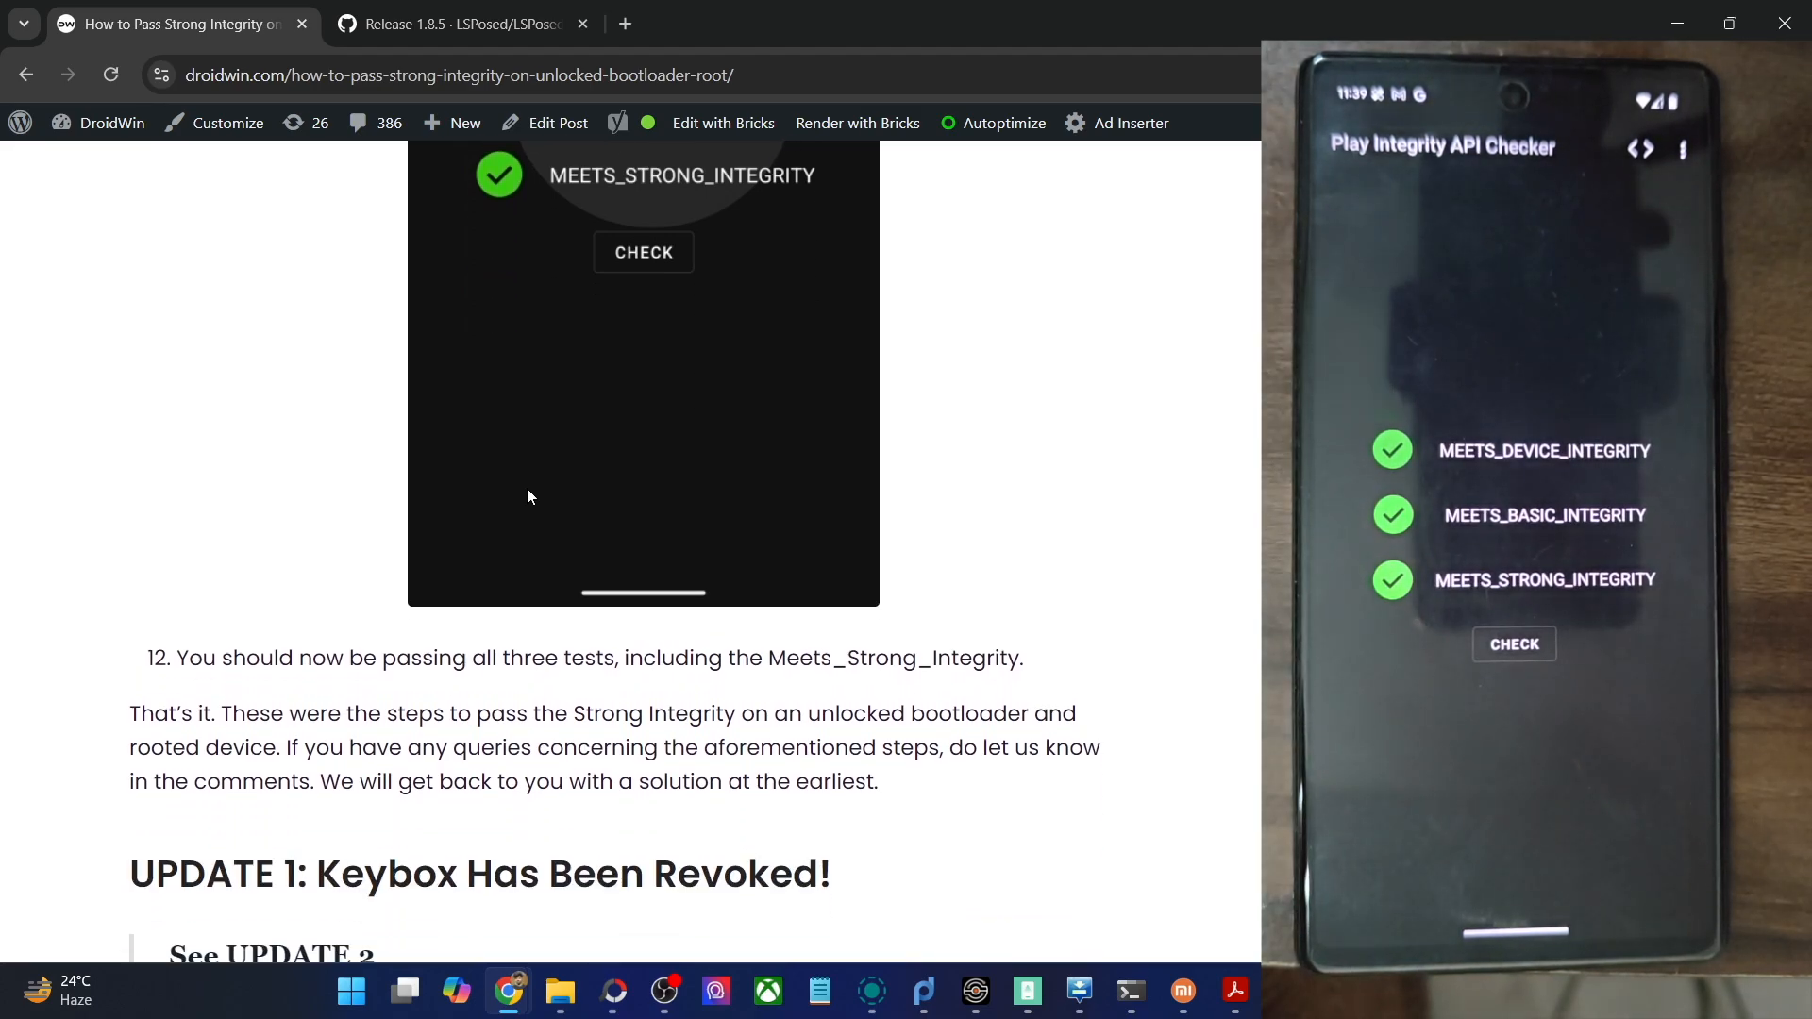
# Step: From the UPDATE 2 section, launch the 'How to Pass Strong Integrity without Keybox XML' guide in a new tab
pyautogui.scroll(-3)
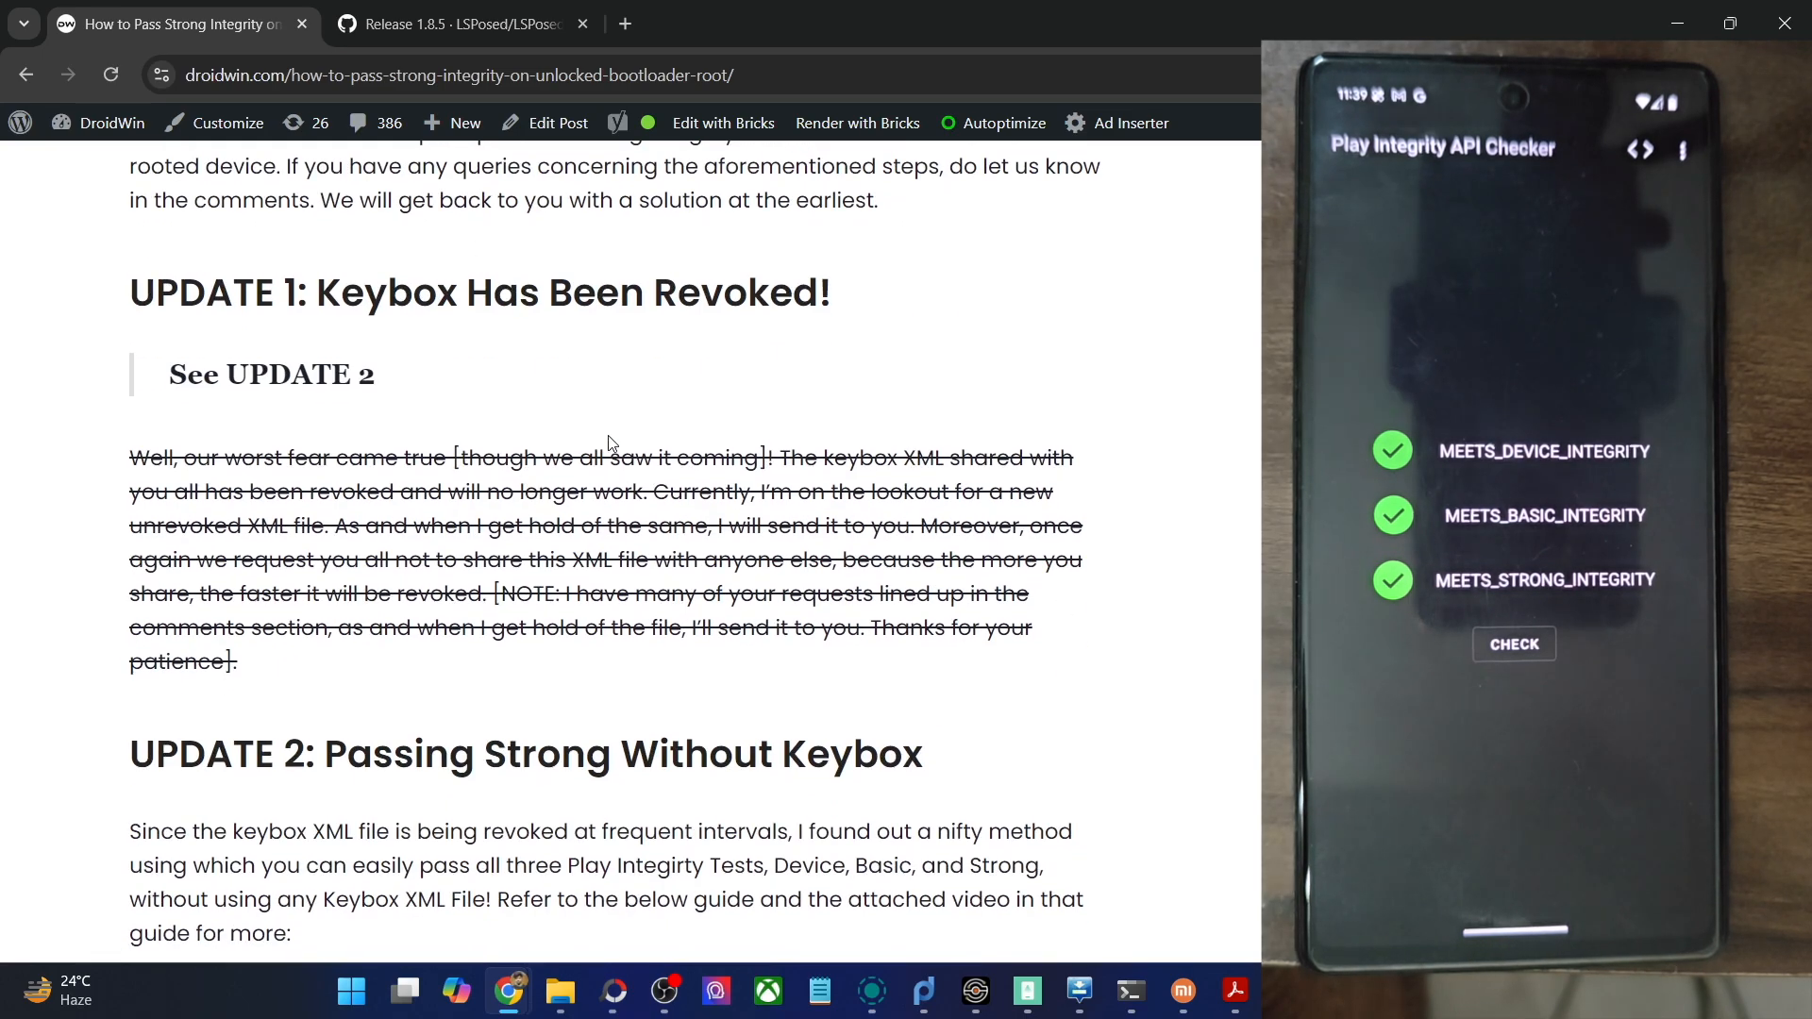
pyautogui.scroll(-3)
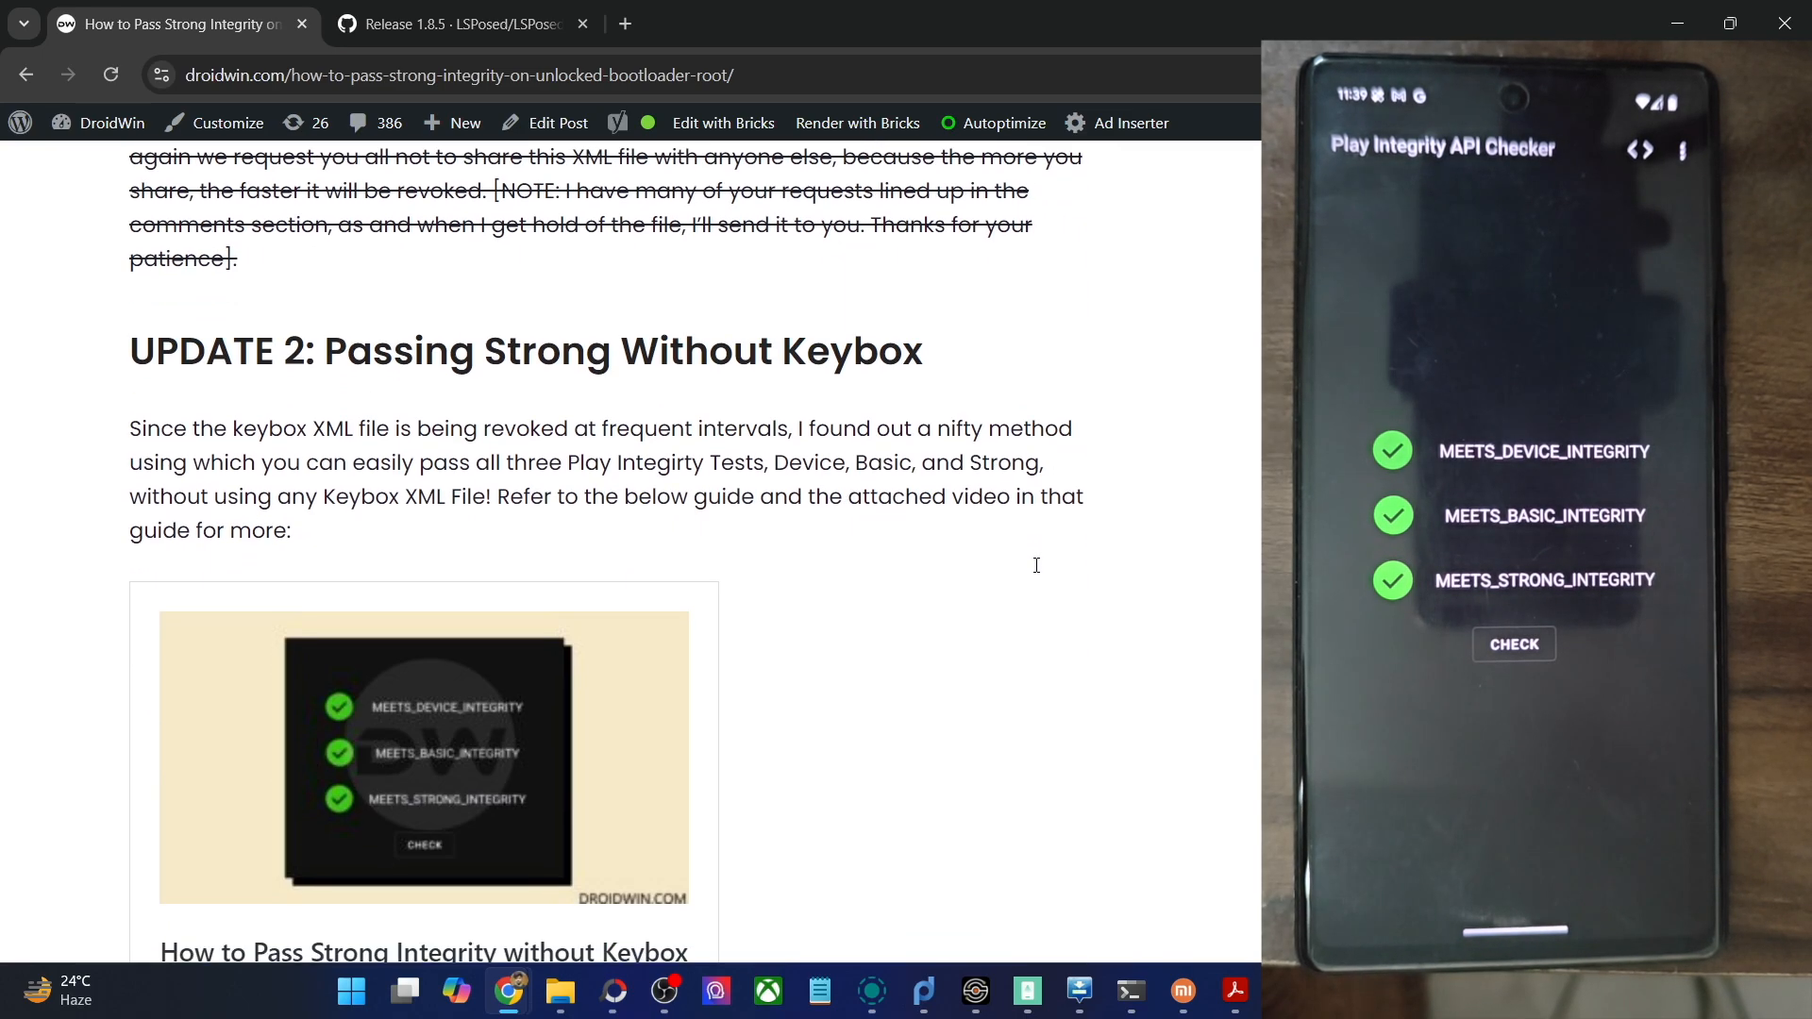
pyautogui.moveTo(871, 413)
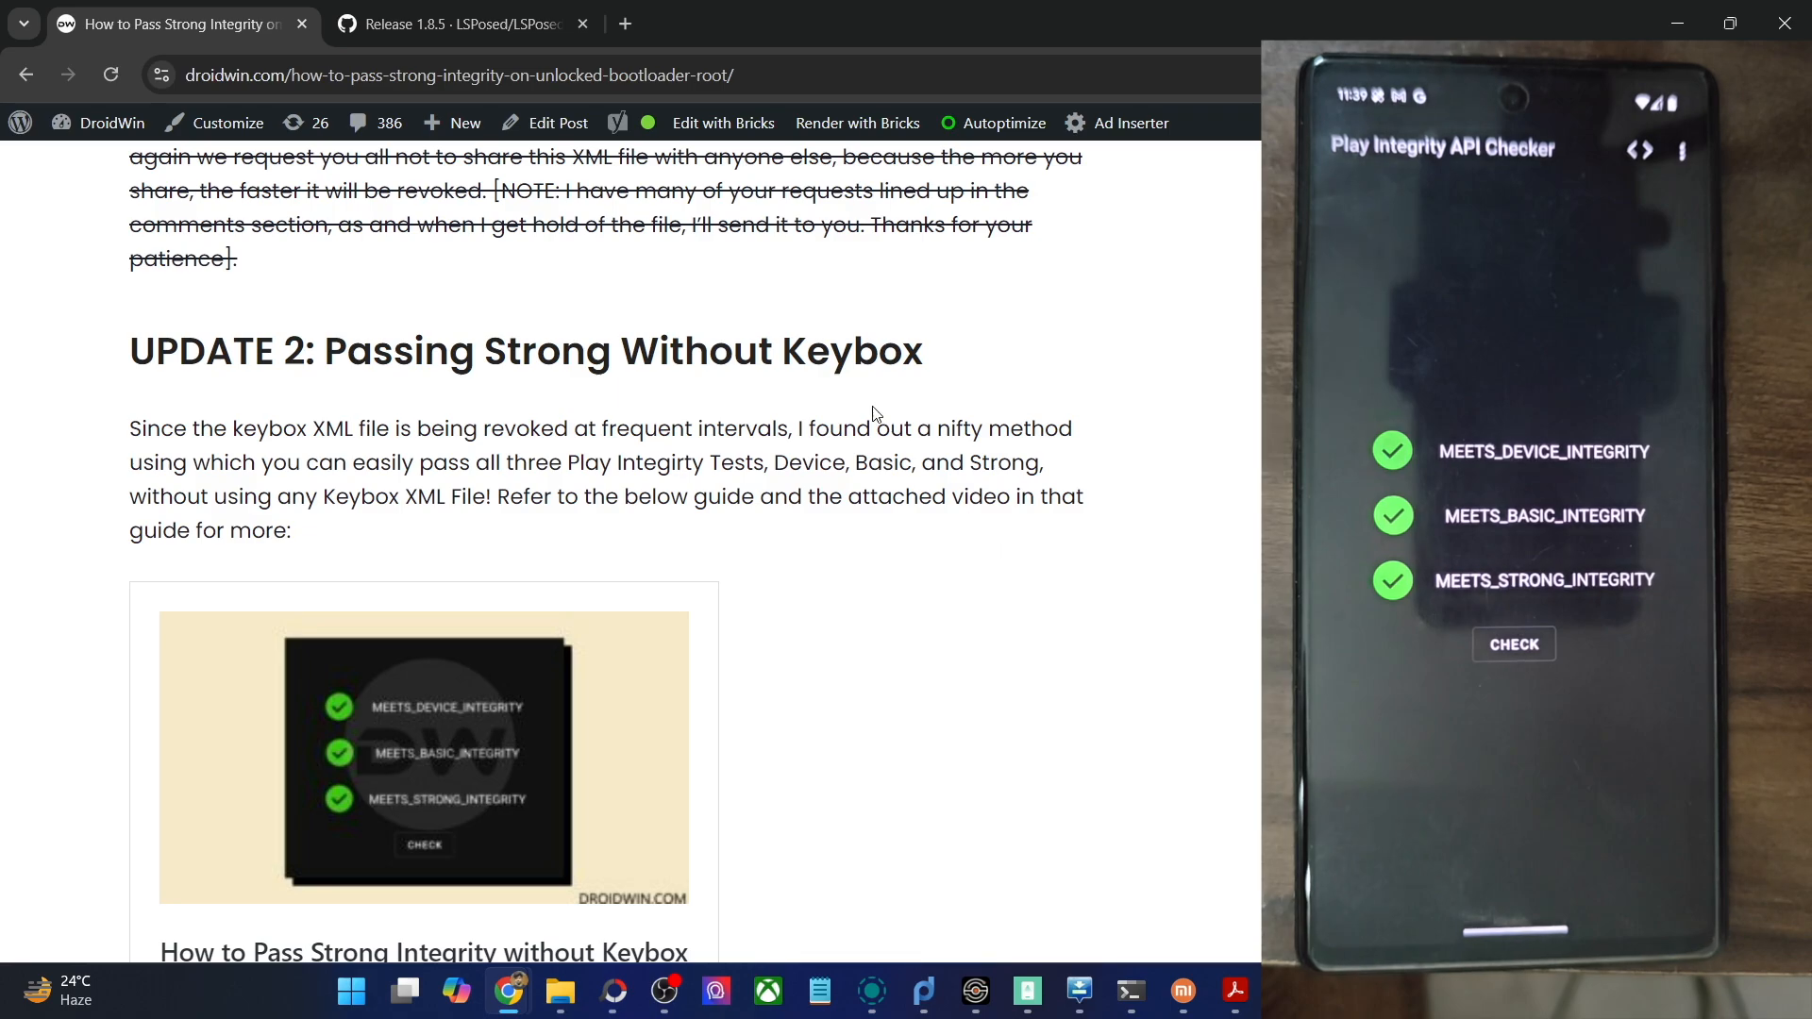
pyautogui.tripleClick(523, 351)
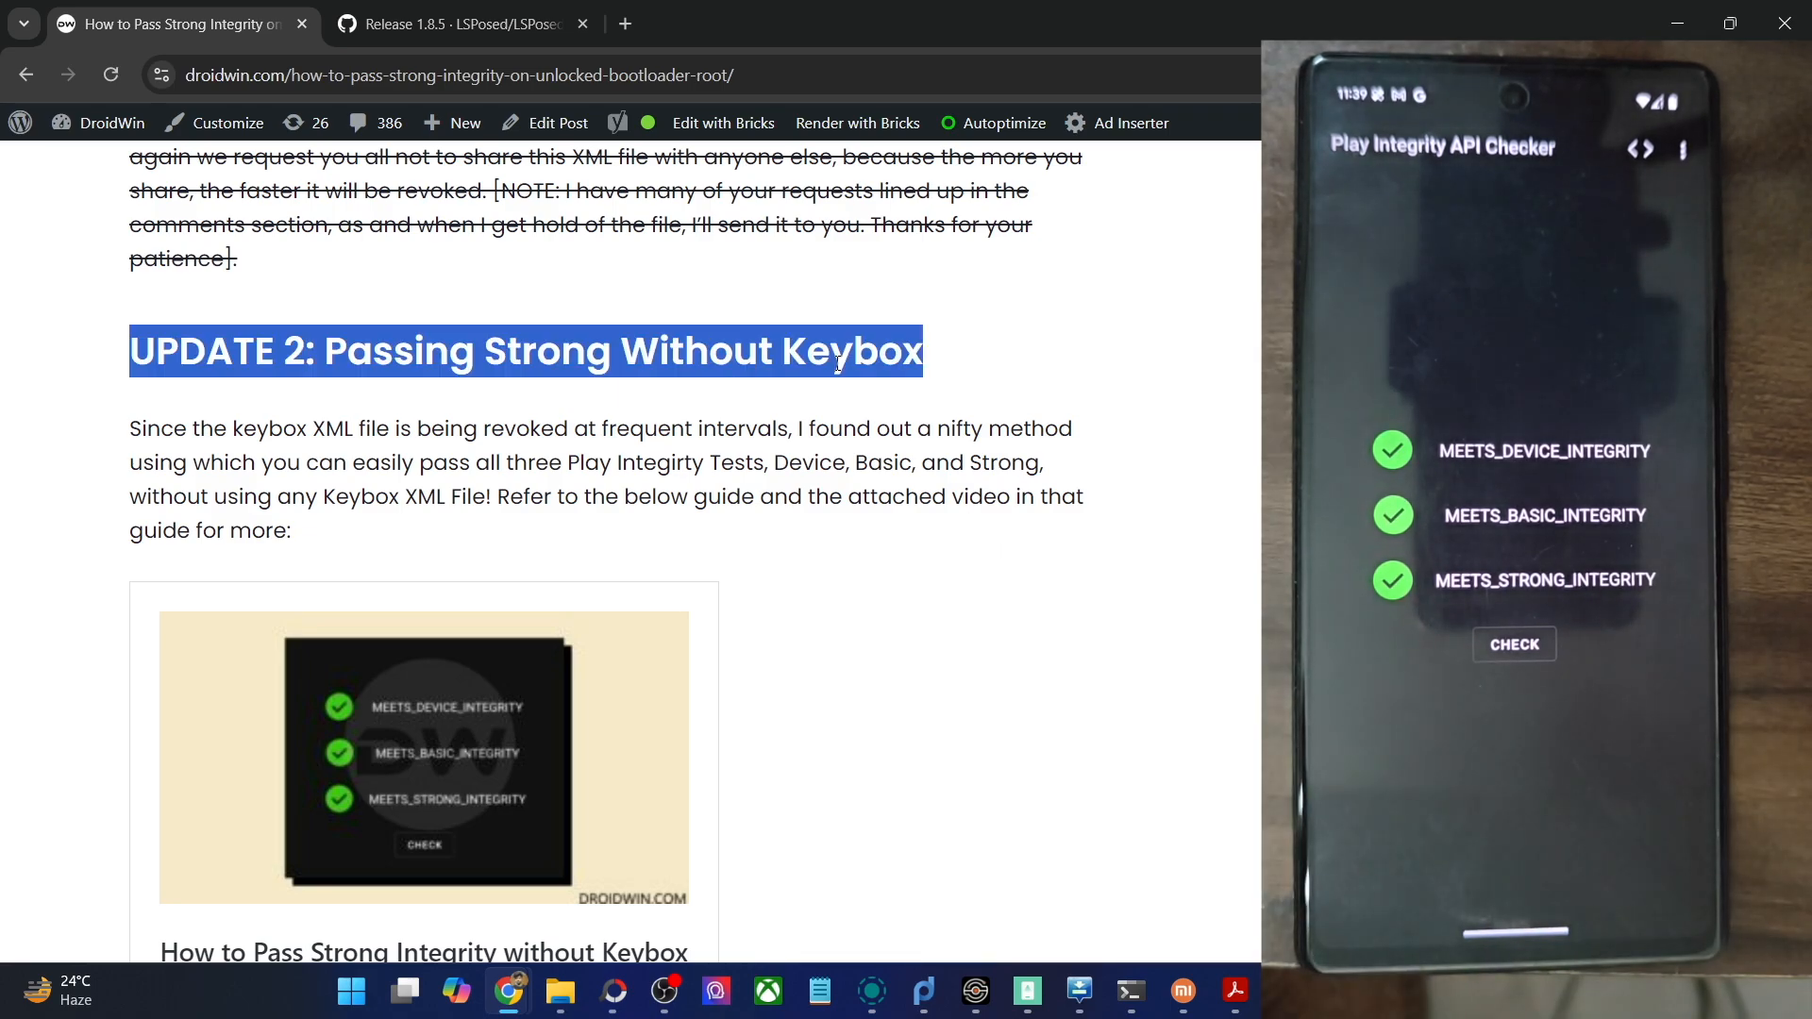
pyautogui.scroll(-3)
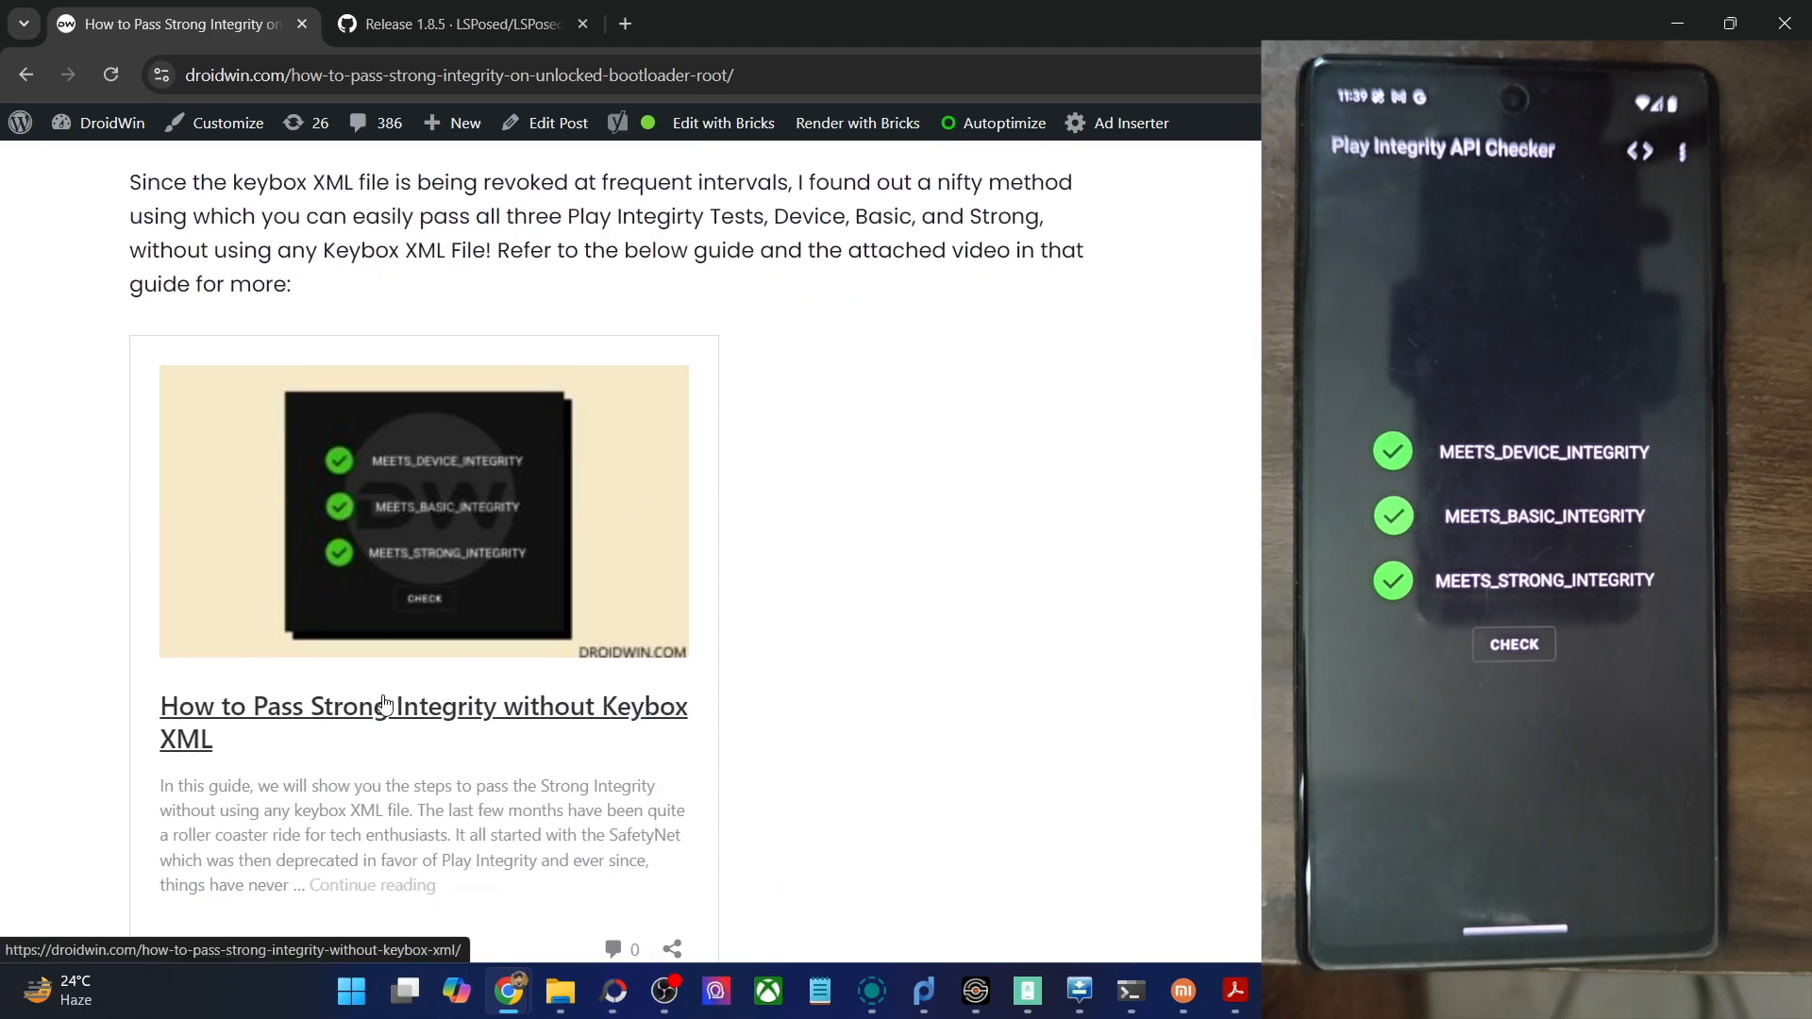
pyautogui.rightClick(423, 706)
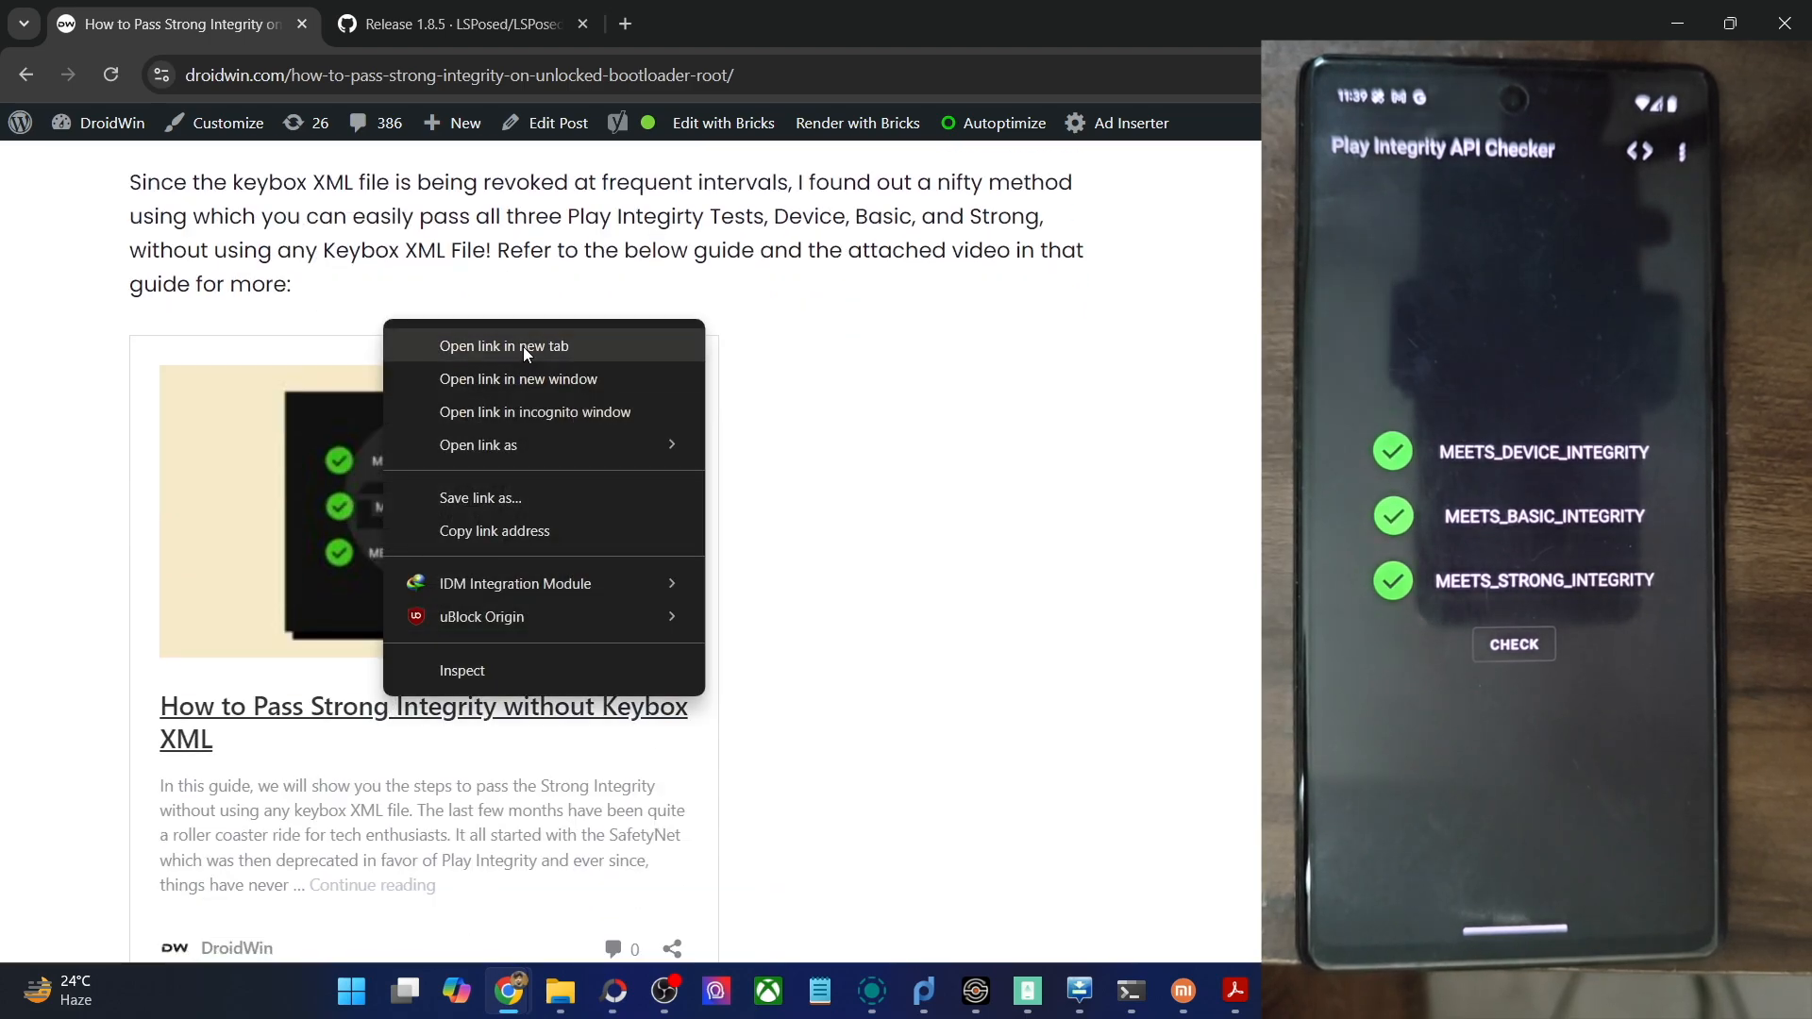
pyautogui.click(504, 346)
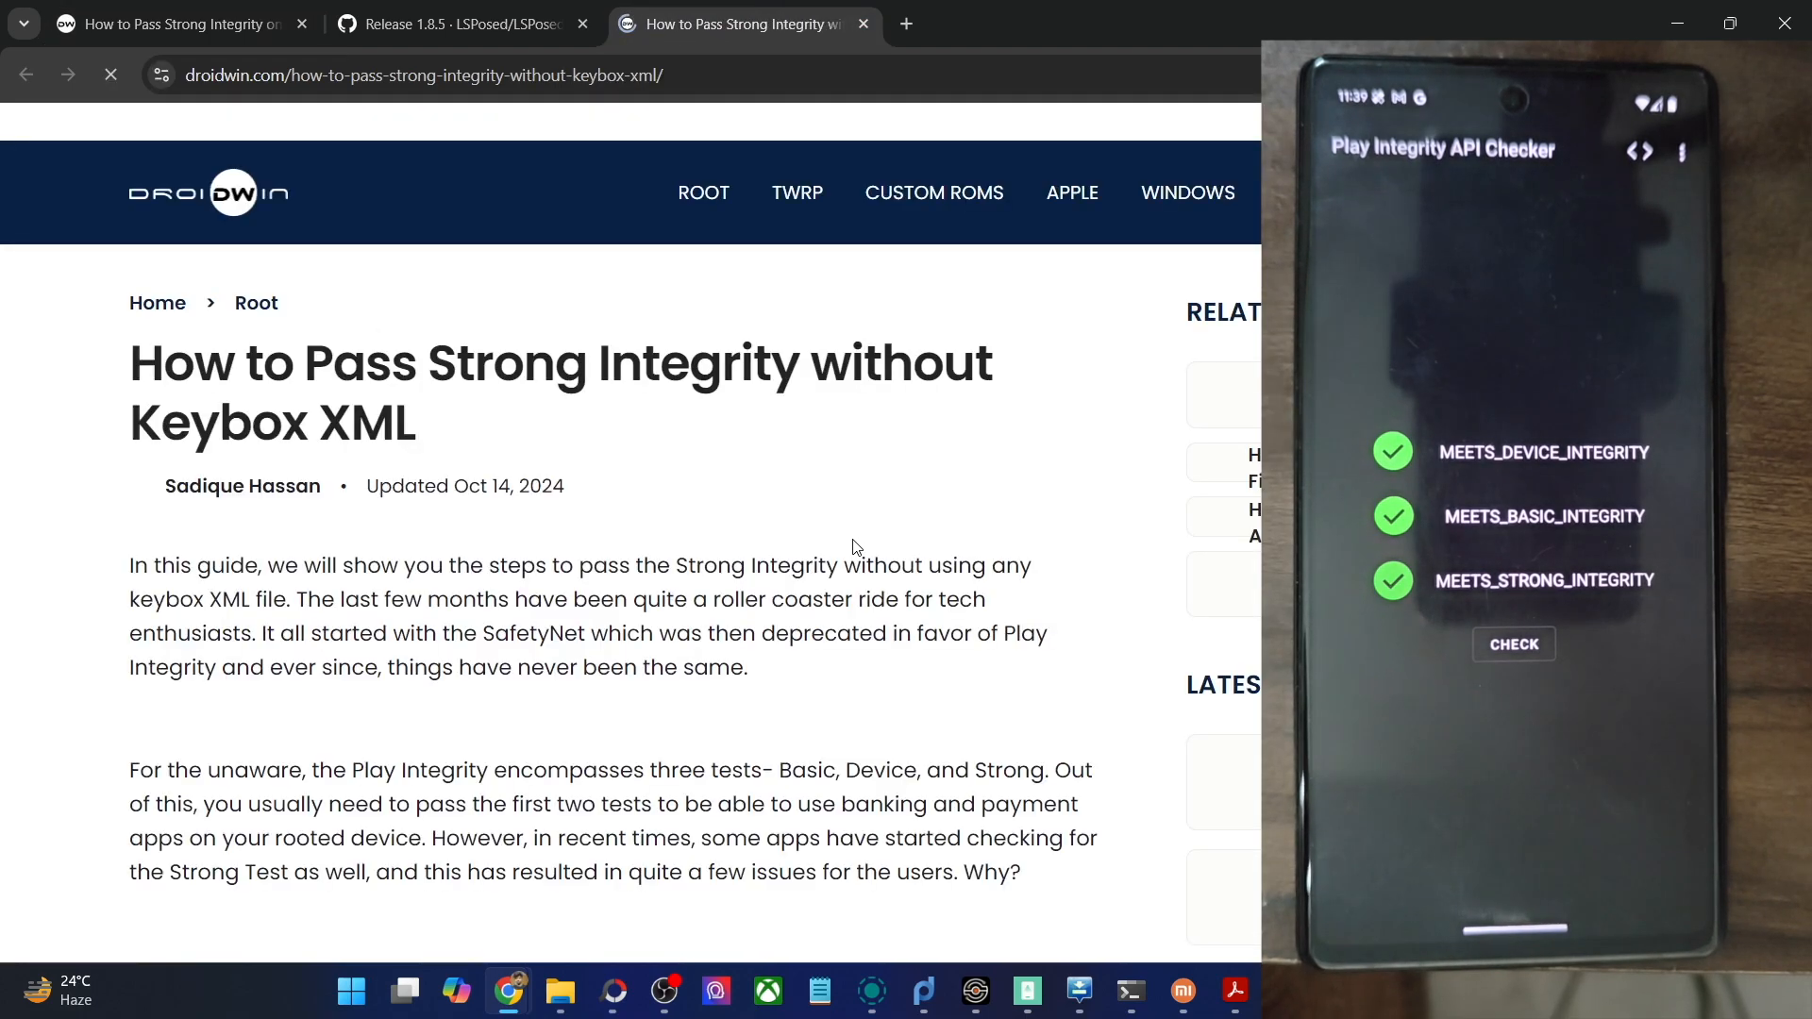
# Step: Skim the without-Keybox guide, glance at the LSPosed release page, and return to the guide
pyautogui.scroll(-3)
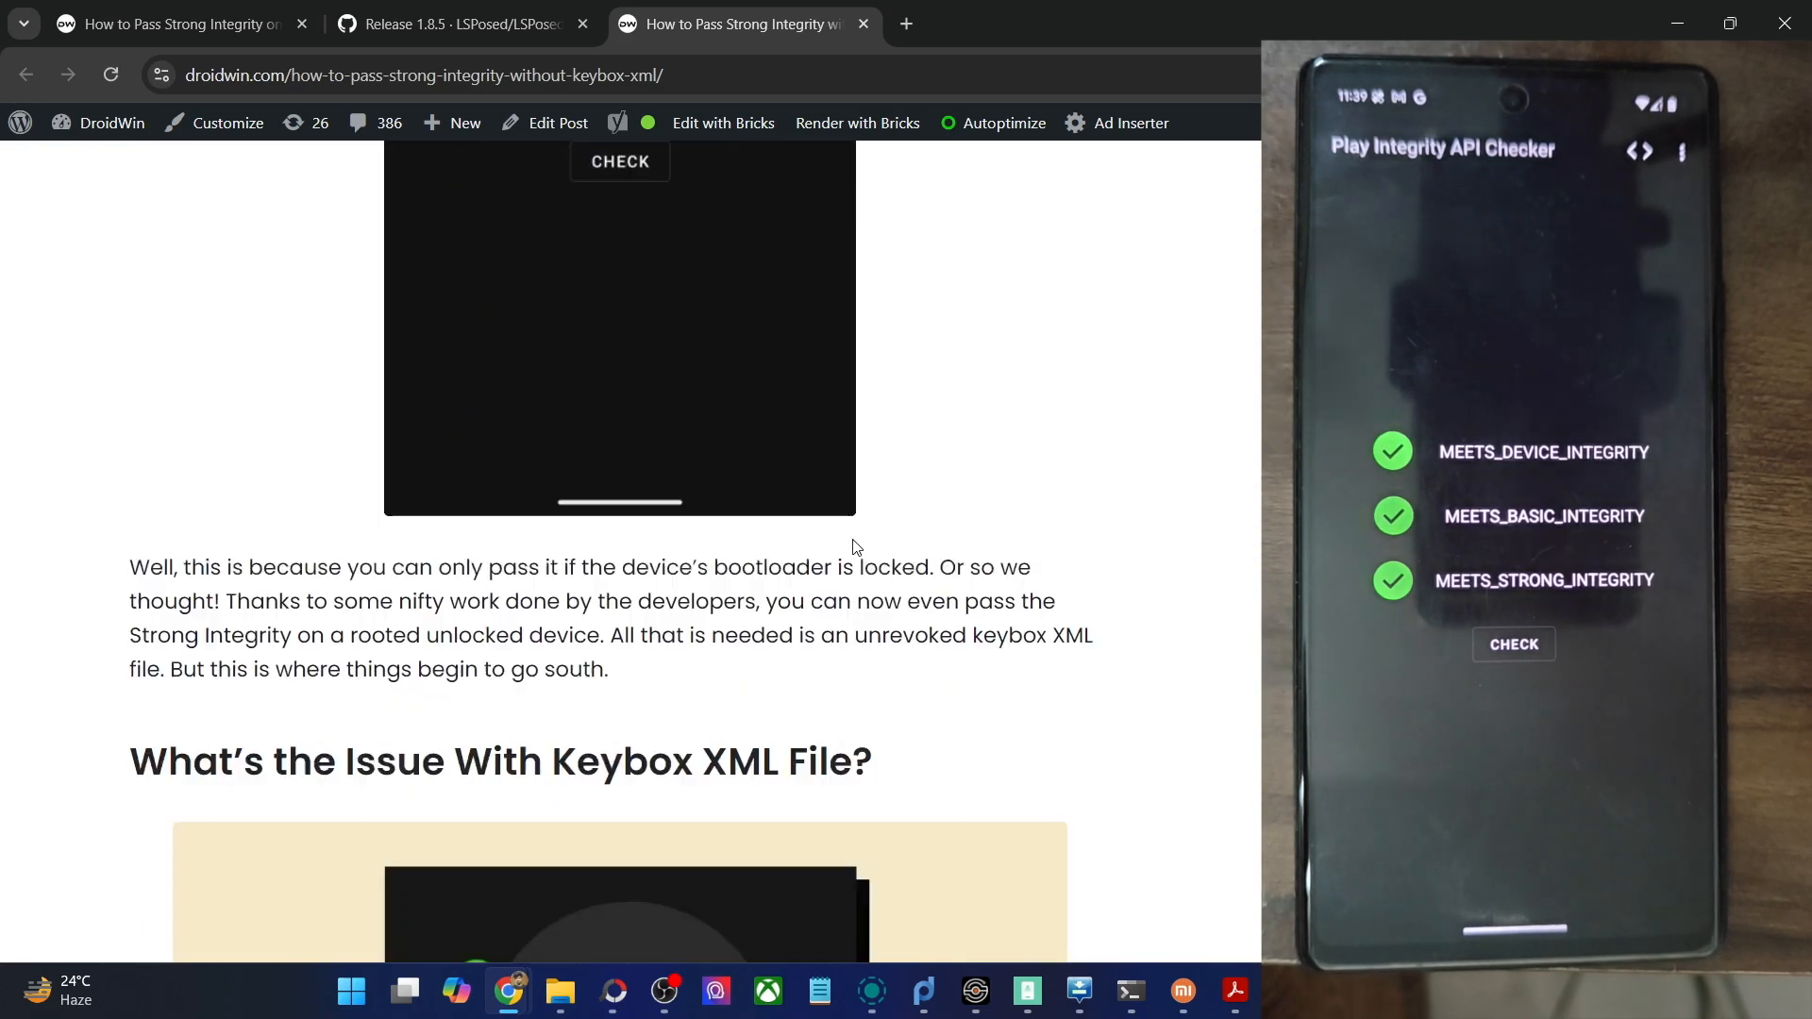
pyautogui.scroll(-3)
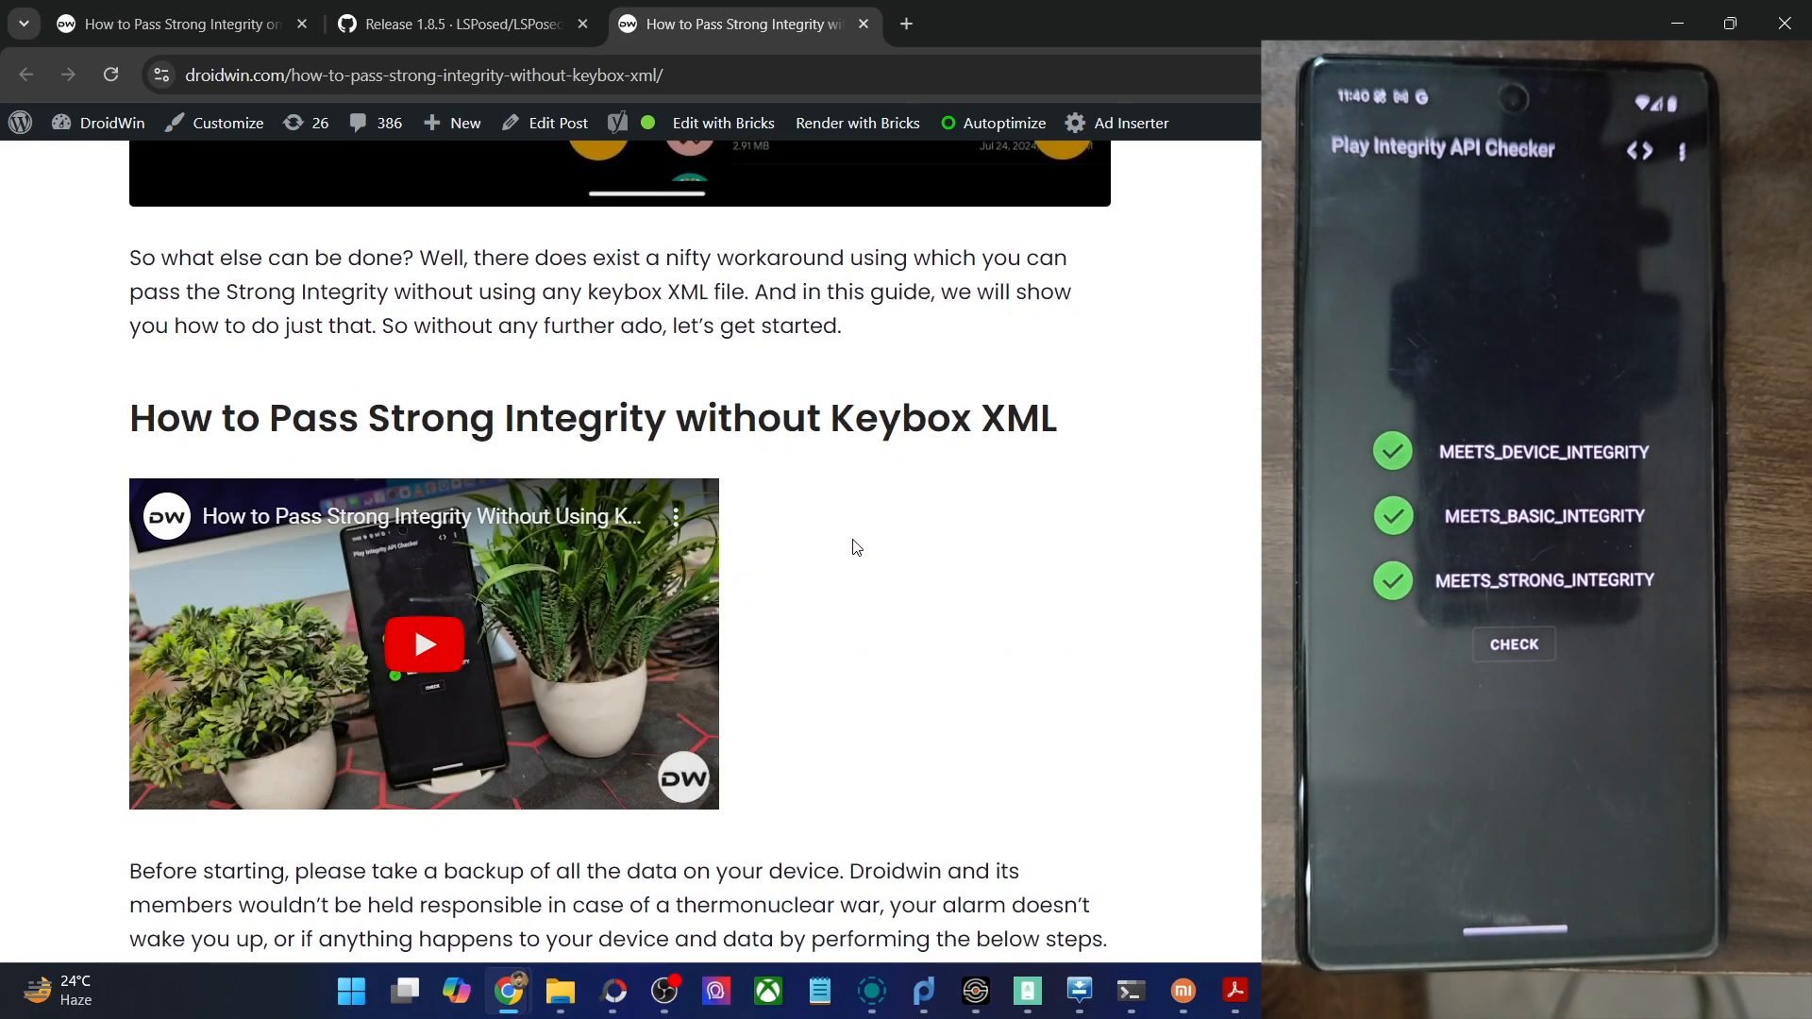
pyautogui.scroll(-3)
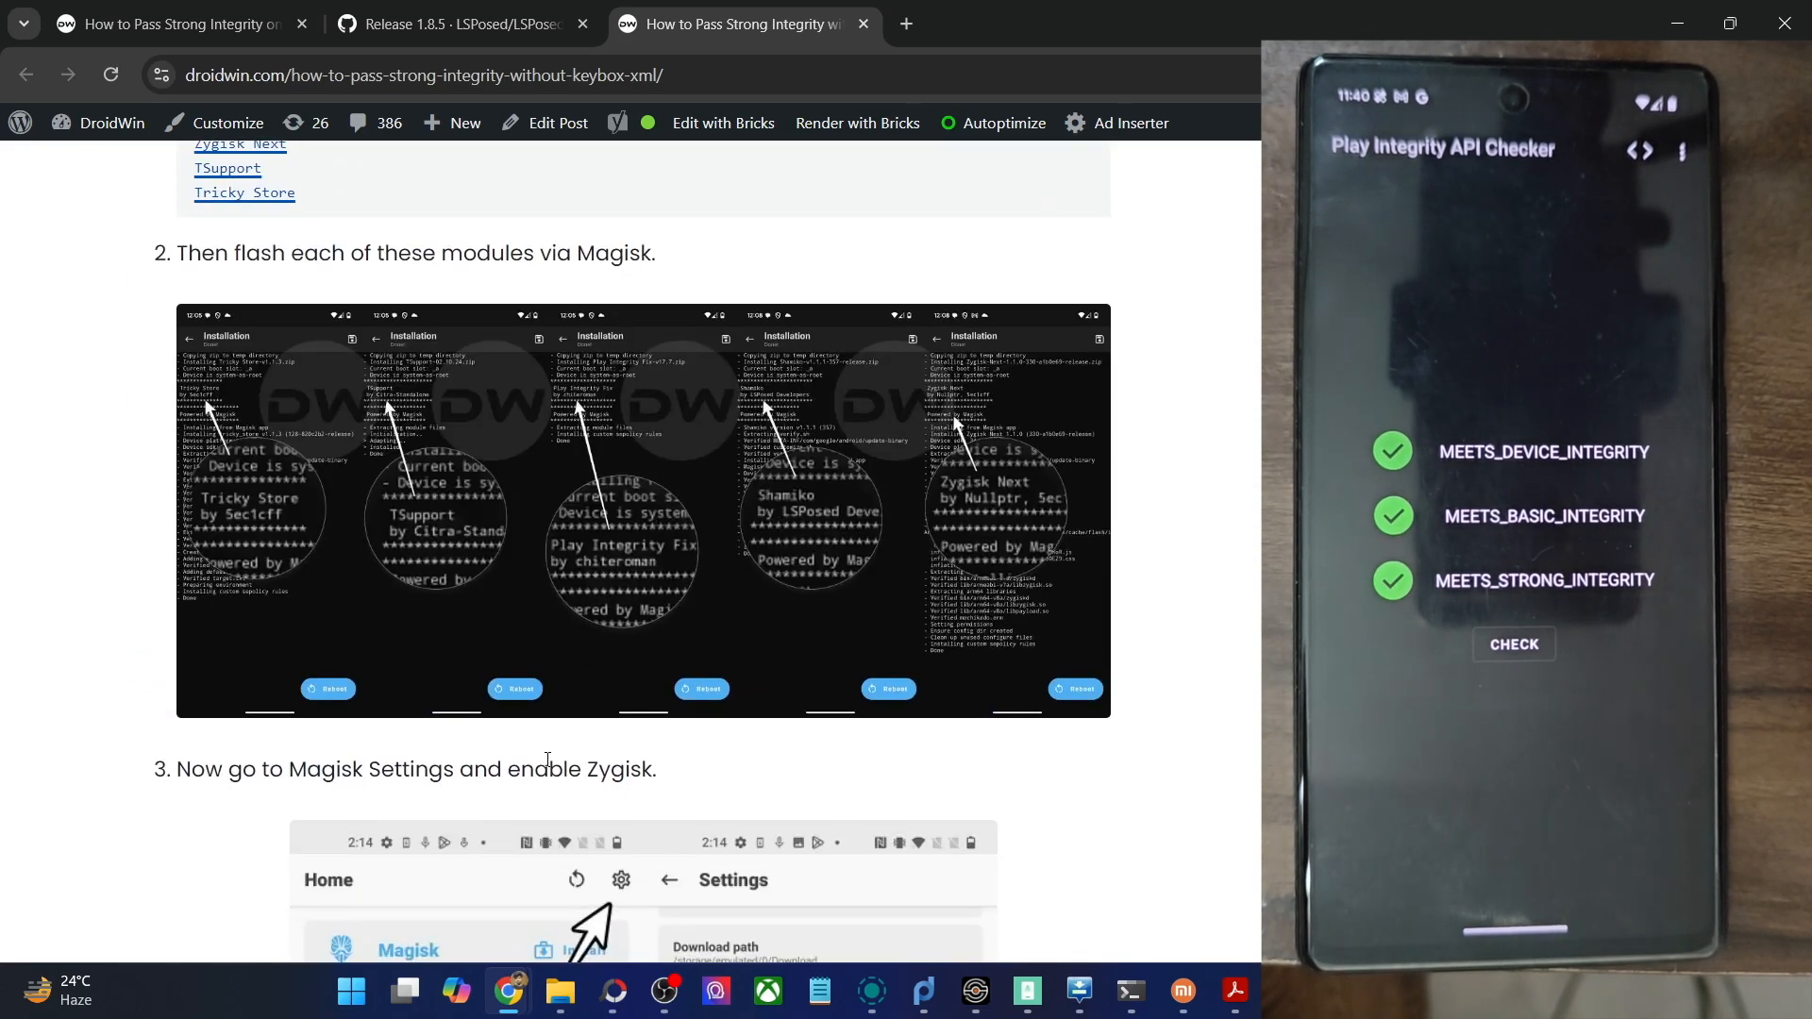
pyautogui.scroll(3)
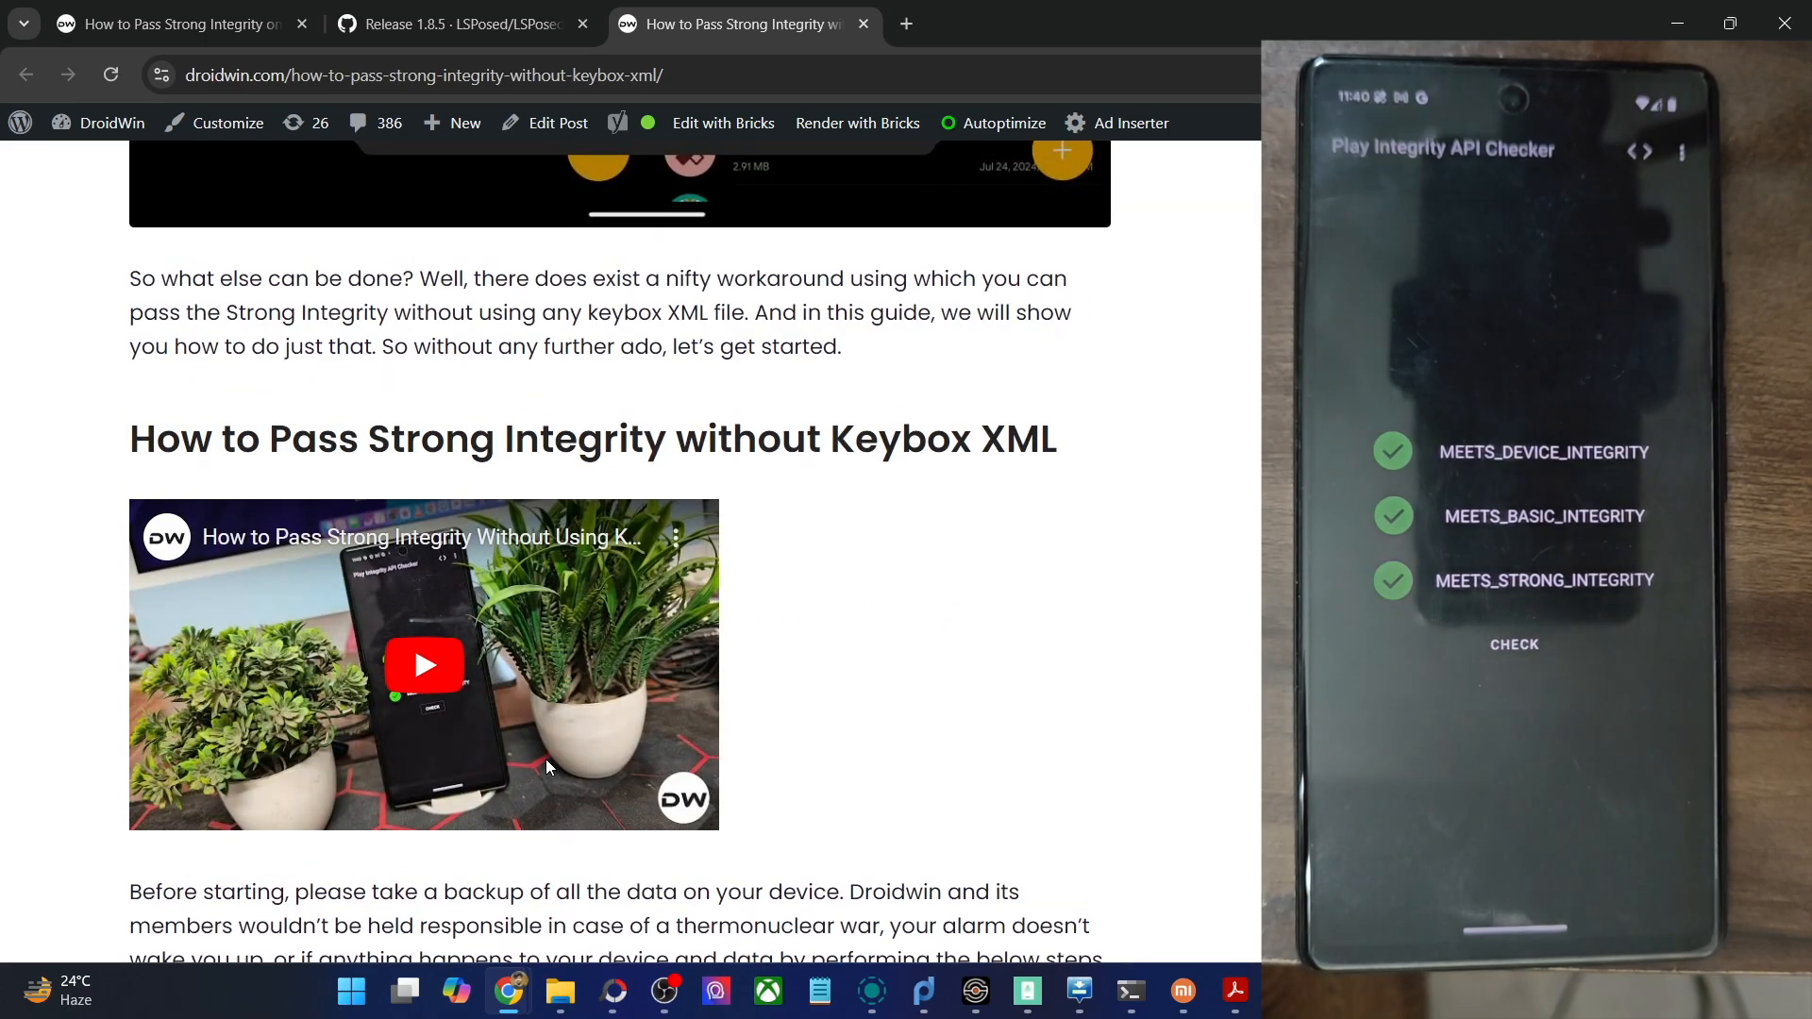
pyautogui.click(460, 23)
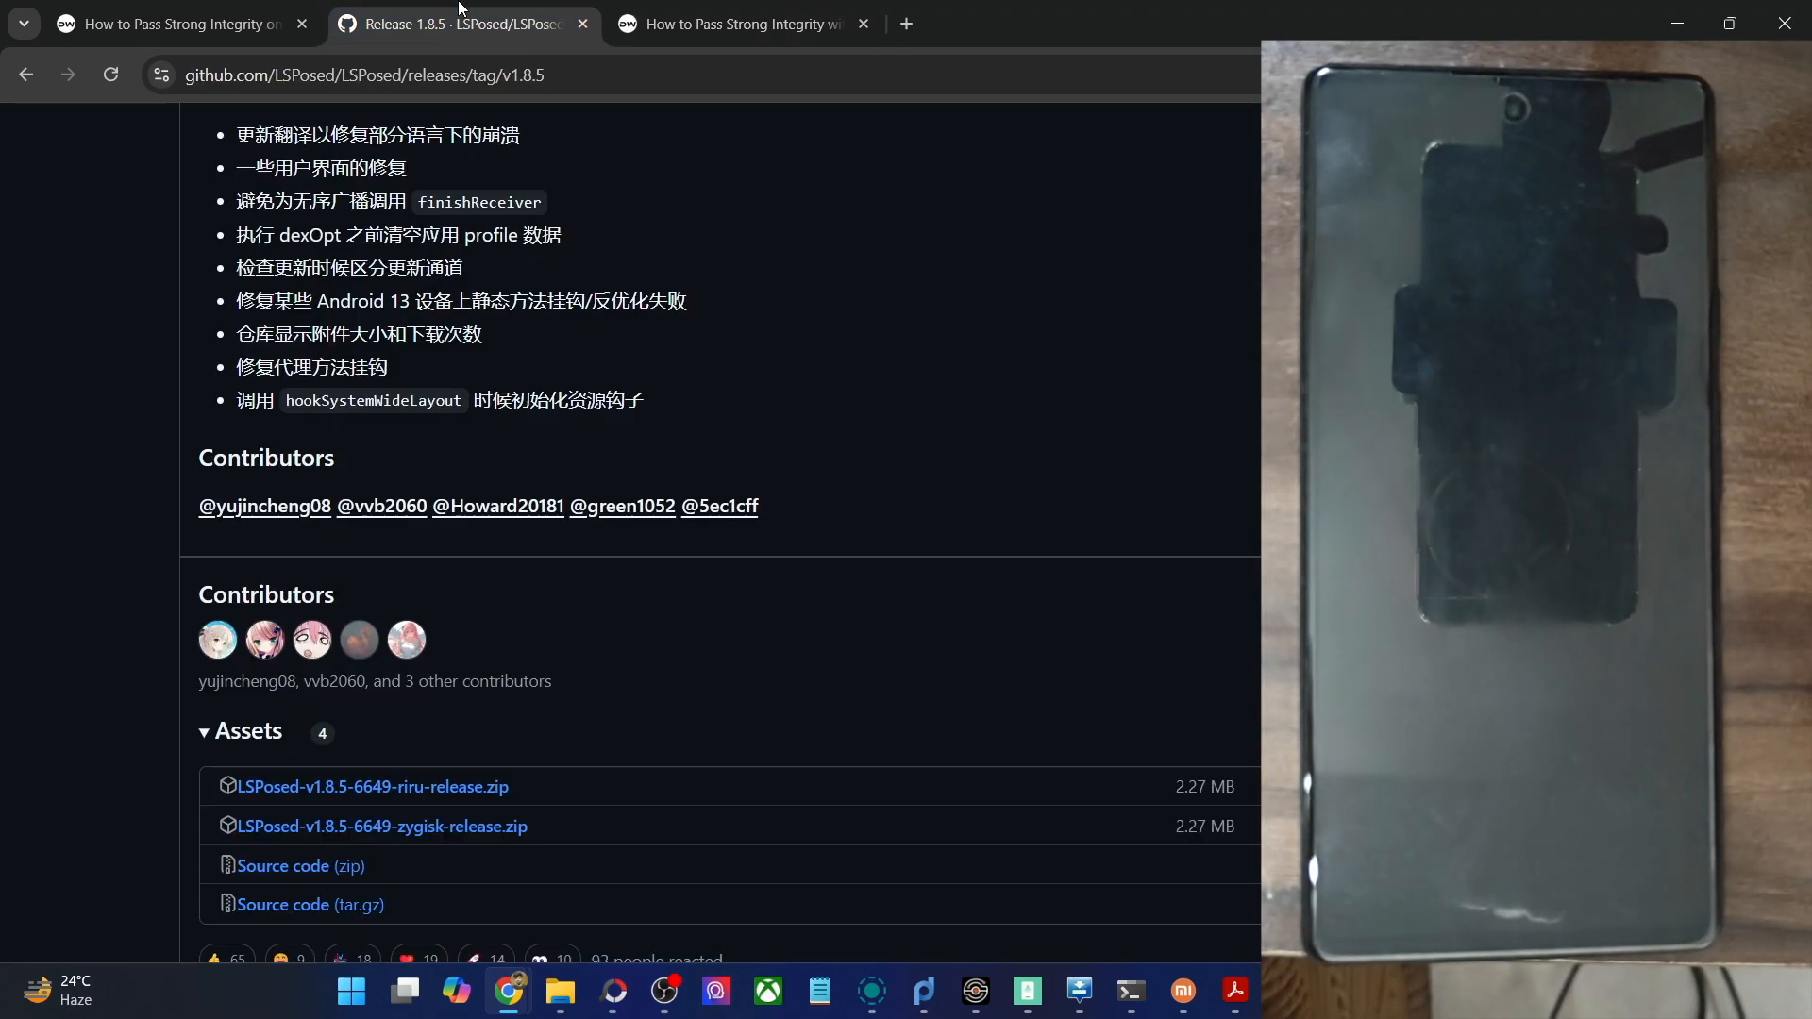
pyautogui.click(174, 23)
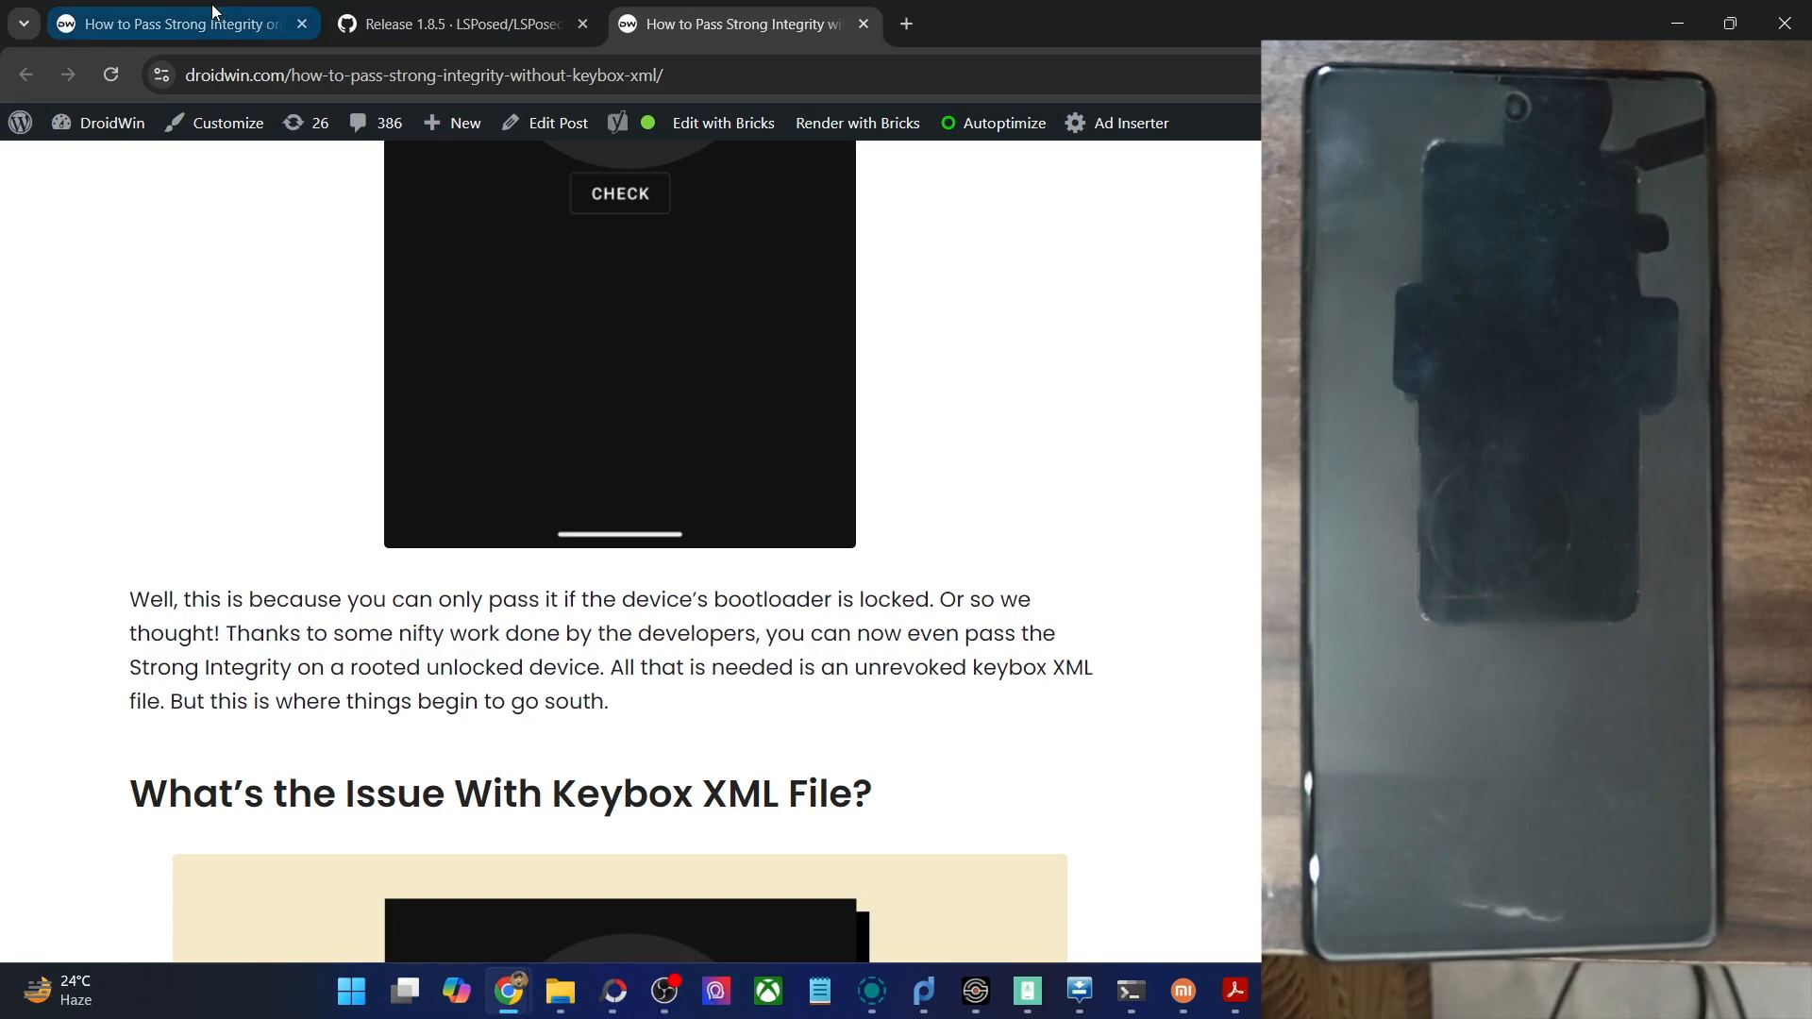